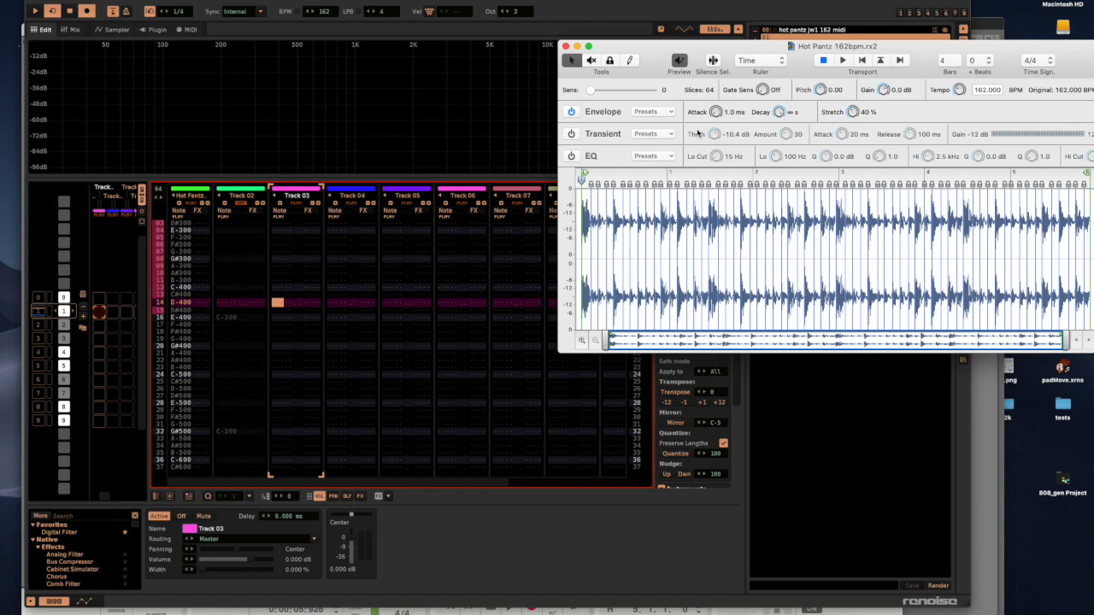
{"action": "mouse_move", "coordinate": [157, 447]}
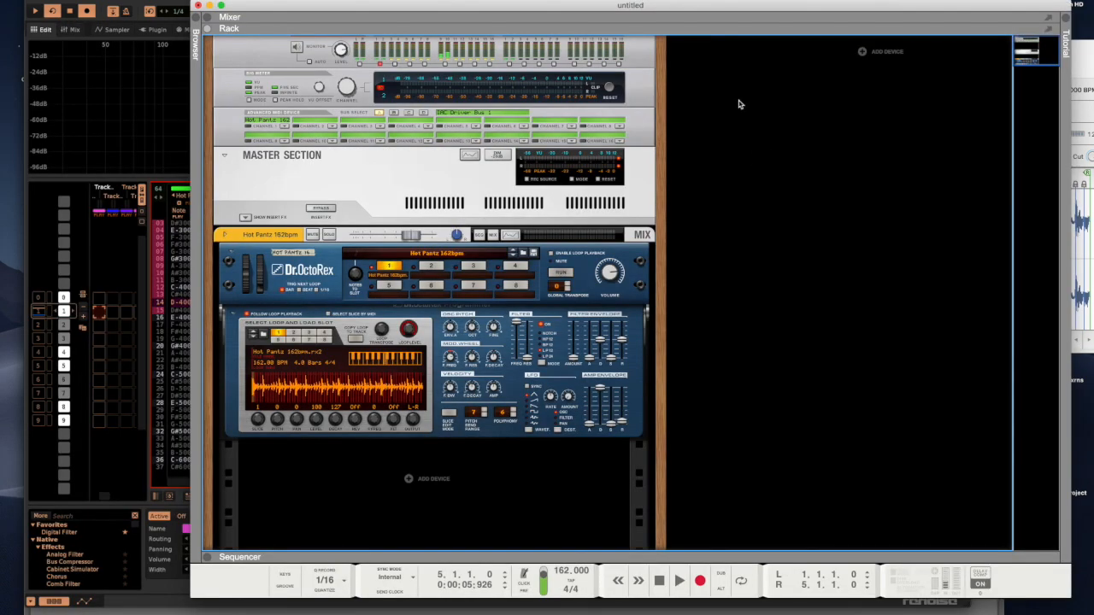
{"action": "mouse_move", "coordinate": [270, 147]}
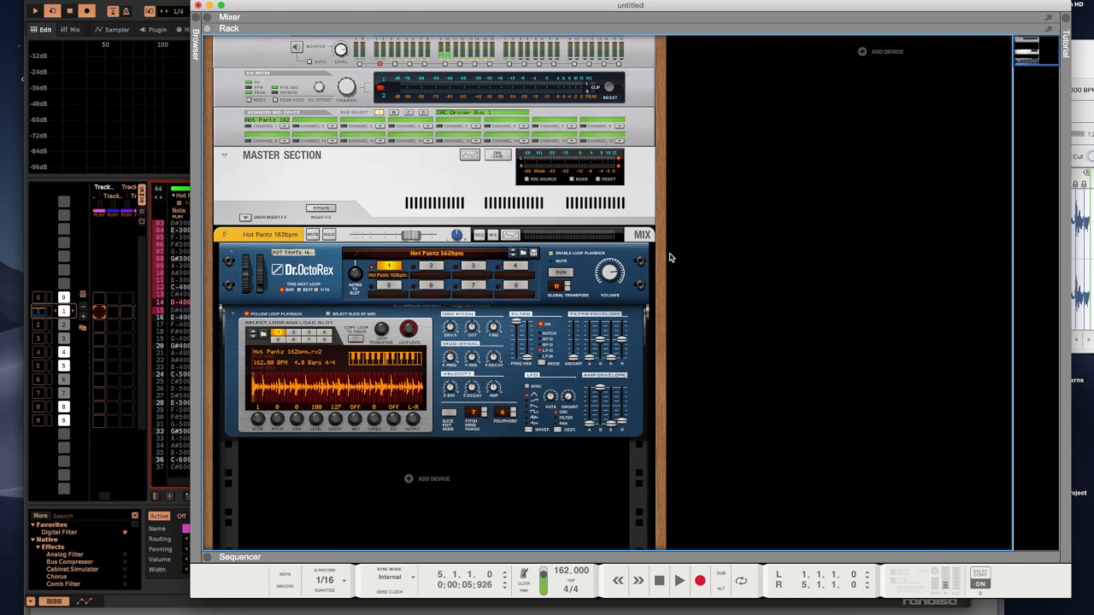
{"action": "mouse_move", "coordinate": [537, 287]}
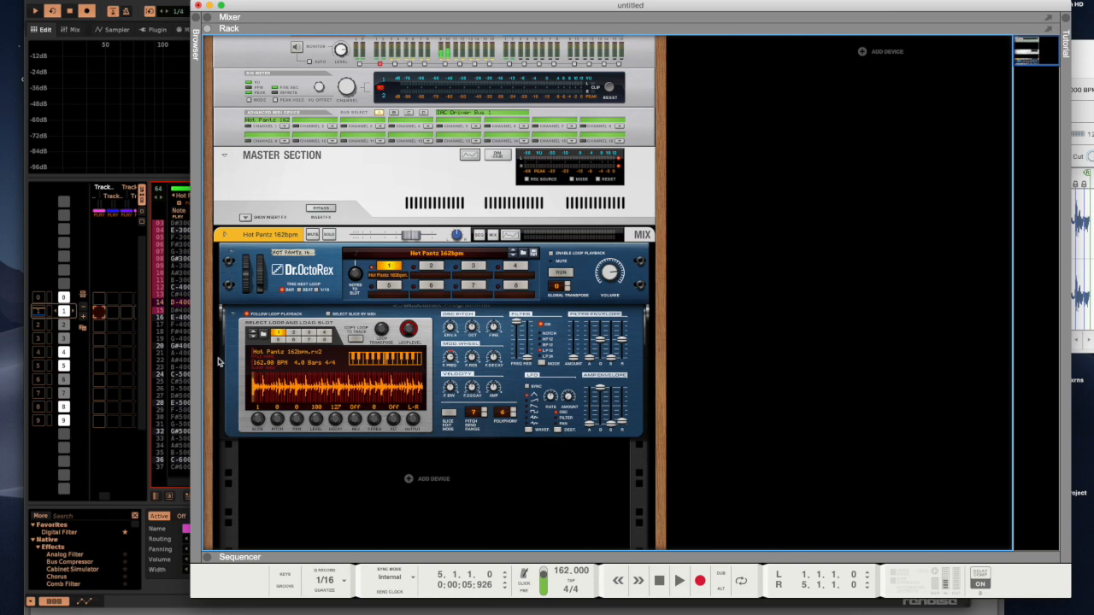
{"action": "mouse_move", "coordinate": [336, 386]}
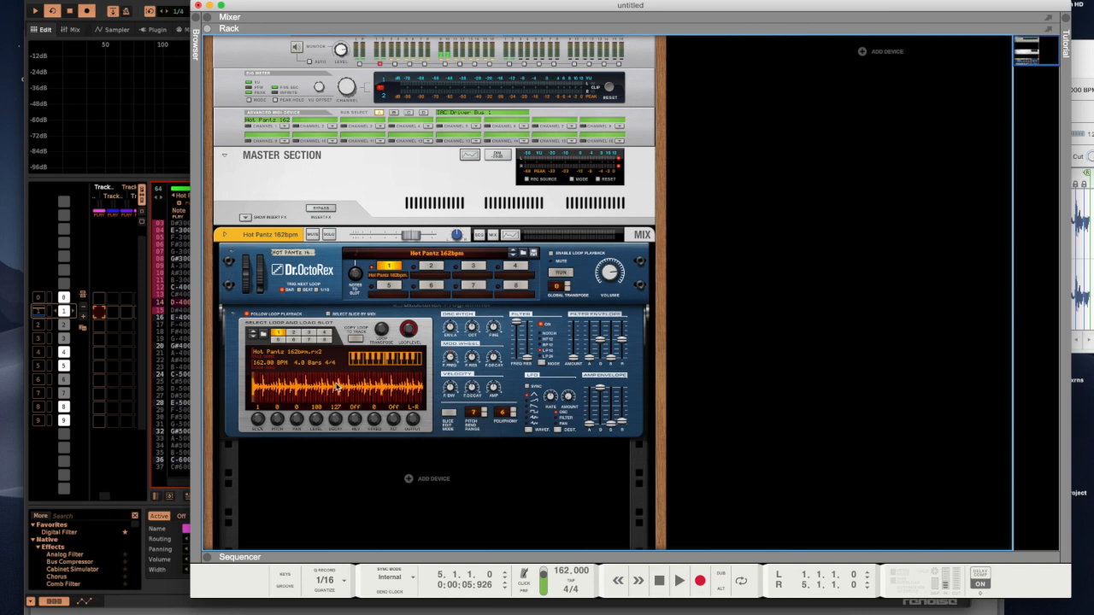
{"action": "mouse_move", "coordinate": [761, 255]}
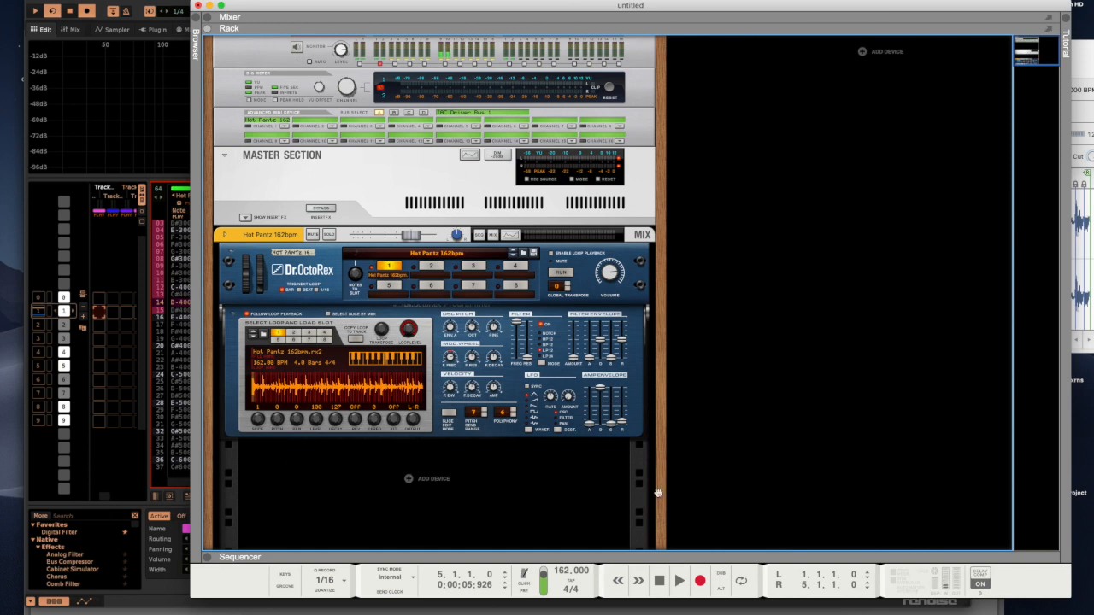
{"action": "mouse_move", "coordinate": [308, 495]}
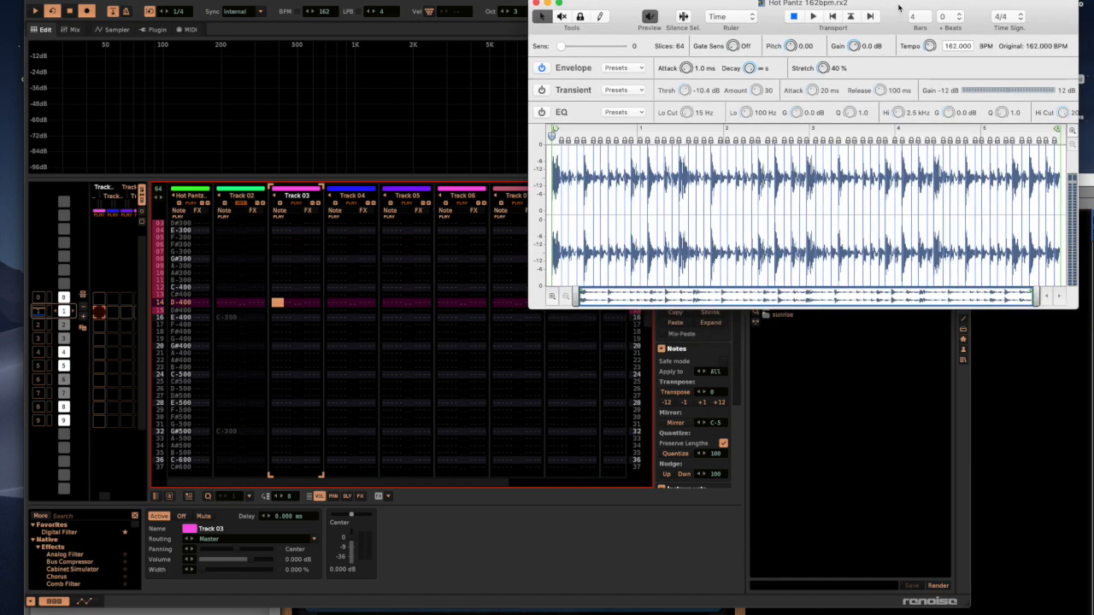
{"action": "mouse_move", "coordinate": [897, 7]}
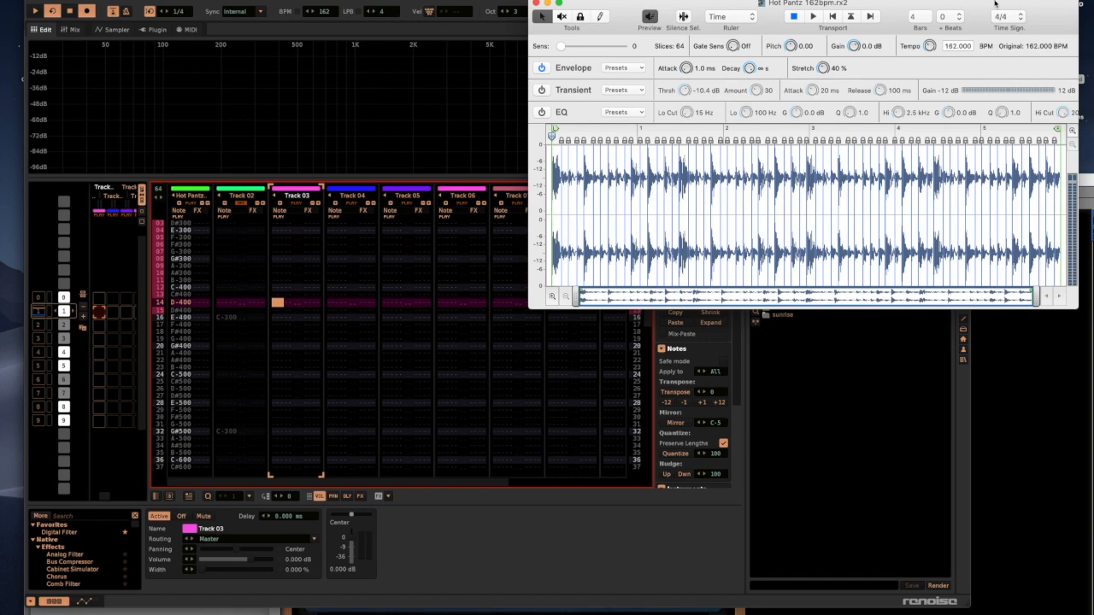
Drop the Hot Pantz ReCycle MIDI export into a MIDI clip slot and bring up its clip options
{"action": "left_click_drag", "start_coordinate": [806, 4], "coordinate": [785, 96]}
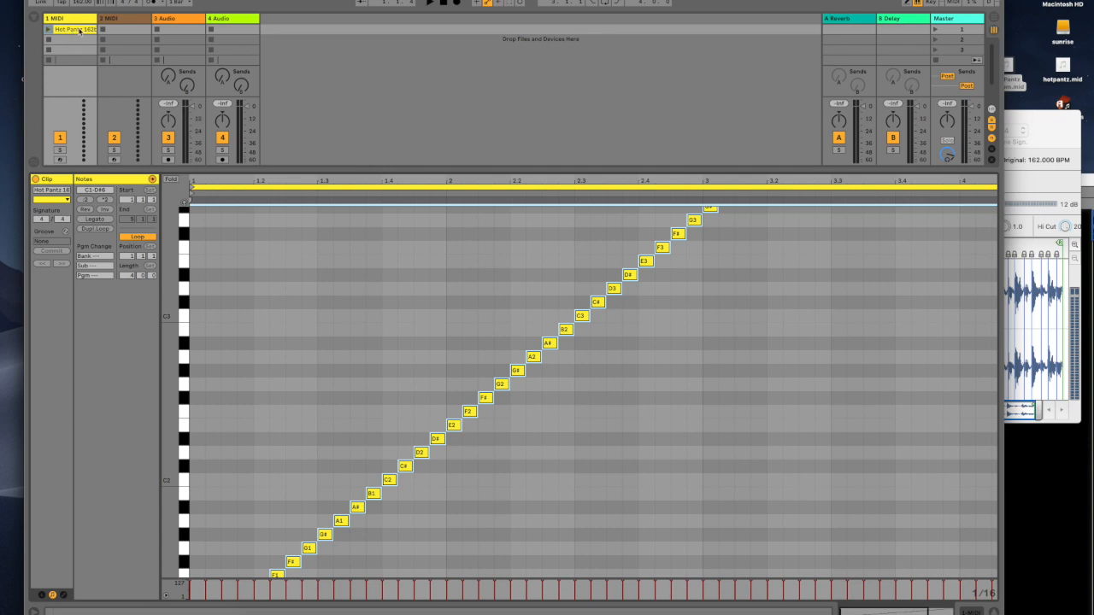
{"action": "right_click", "coordinate": [72, 29]}
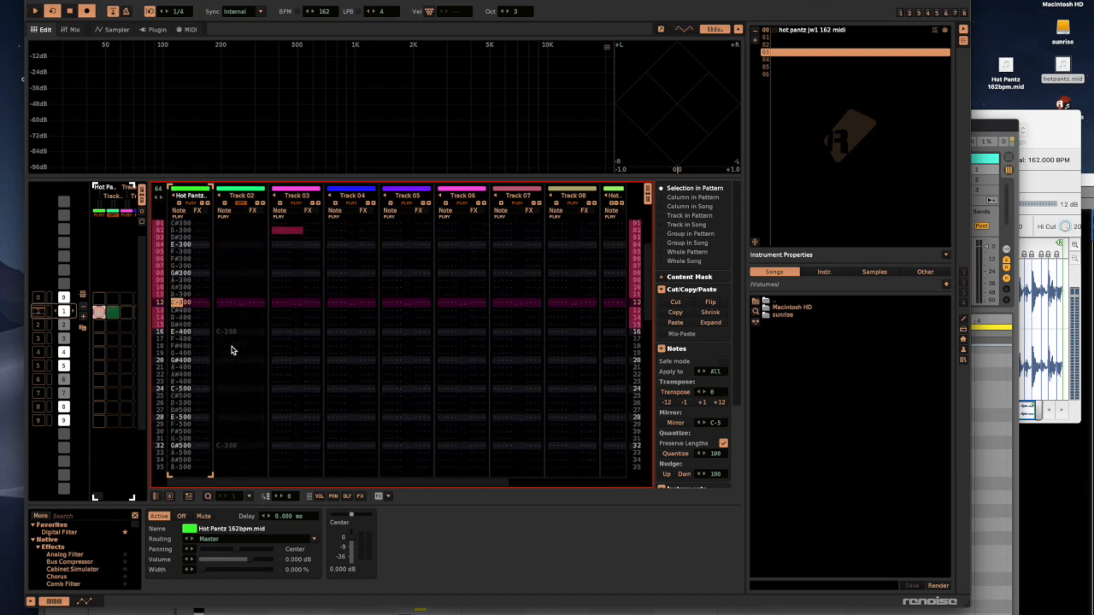
{"action": "mouse_move", "coordinate": [936, 338]}
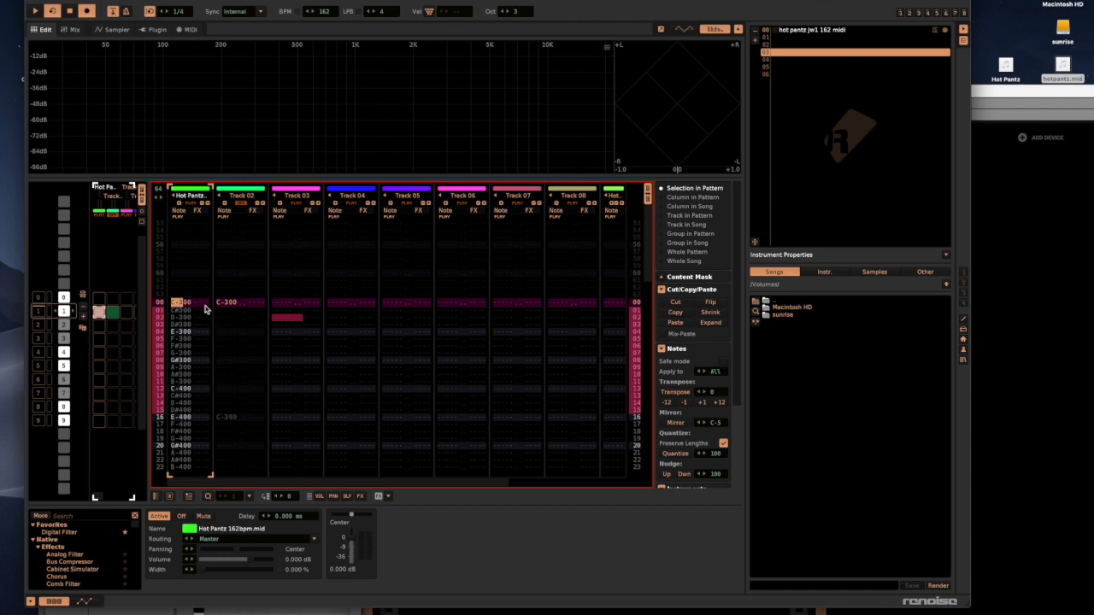
Select the slice-note rows in Track 01 and view them as Phrase 01 in the instrument
{"action": "left_click_drag", "start_coordinate": [179, 305], "coordinate": [179, 363]}
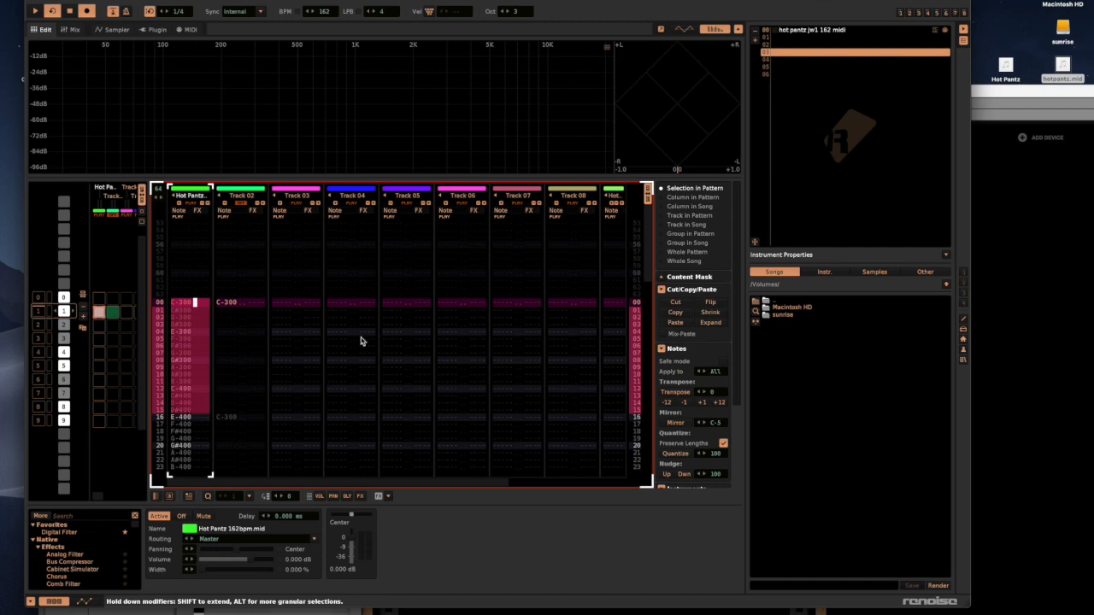
{"action": "mouse_move", "coordinate": [212, 320]}
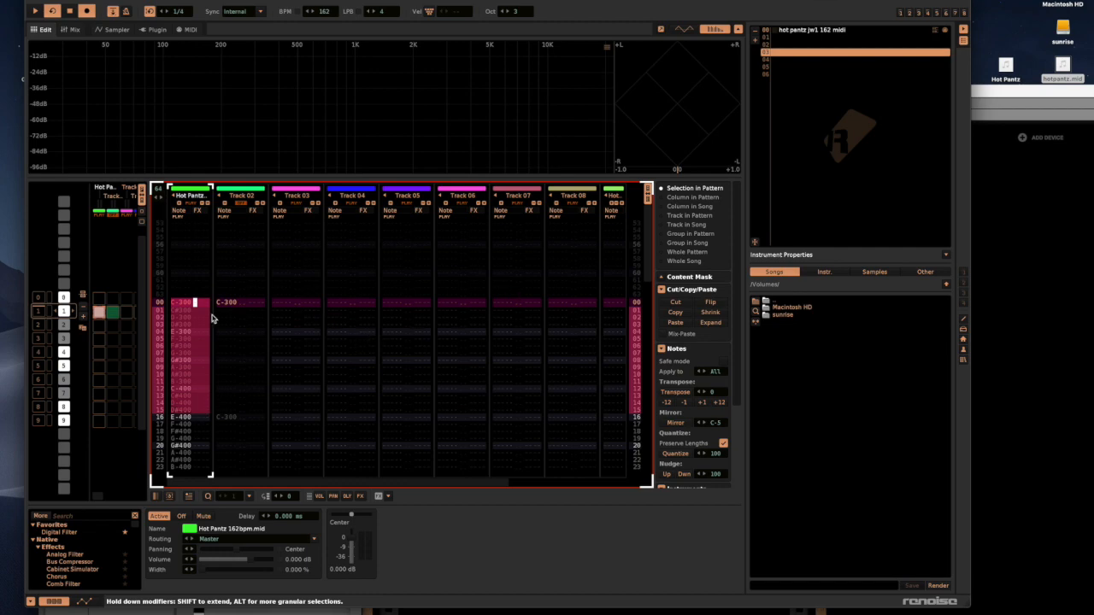
{"action": "mouse_move", "coordinate": [318, 339]}
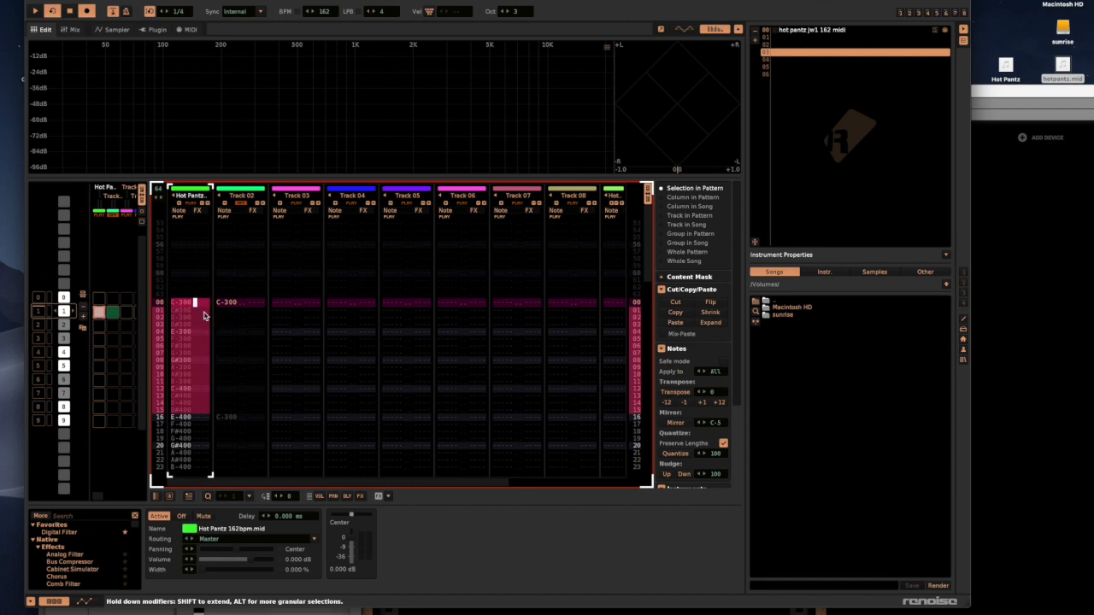
{"action": "mouse_move", "coordinate": [205, 302]}
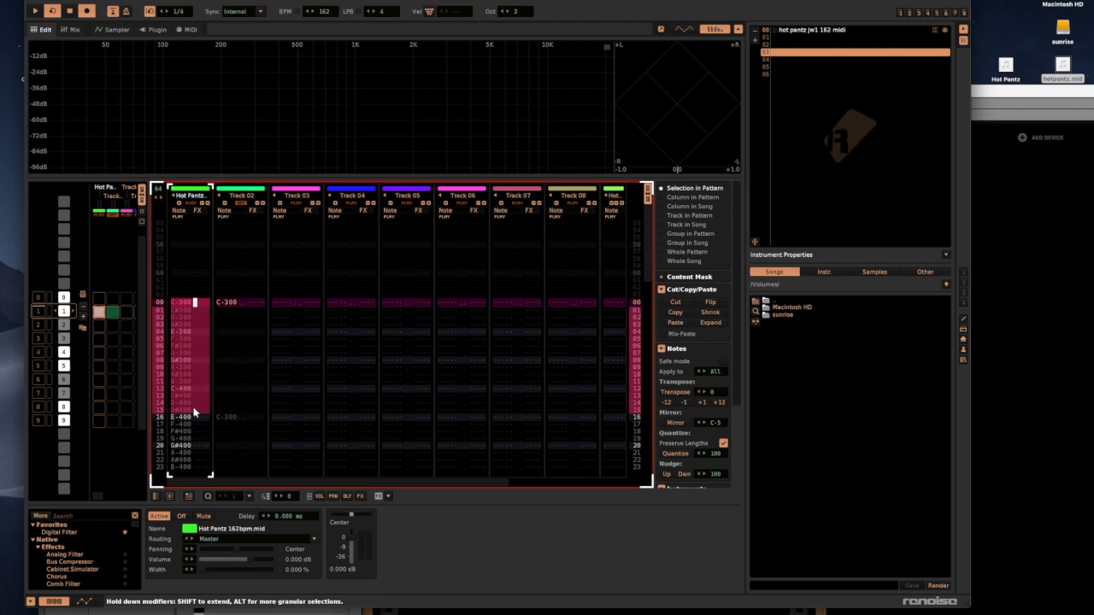
{"action": "mouse_move", "coordinate": [209, 368]}
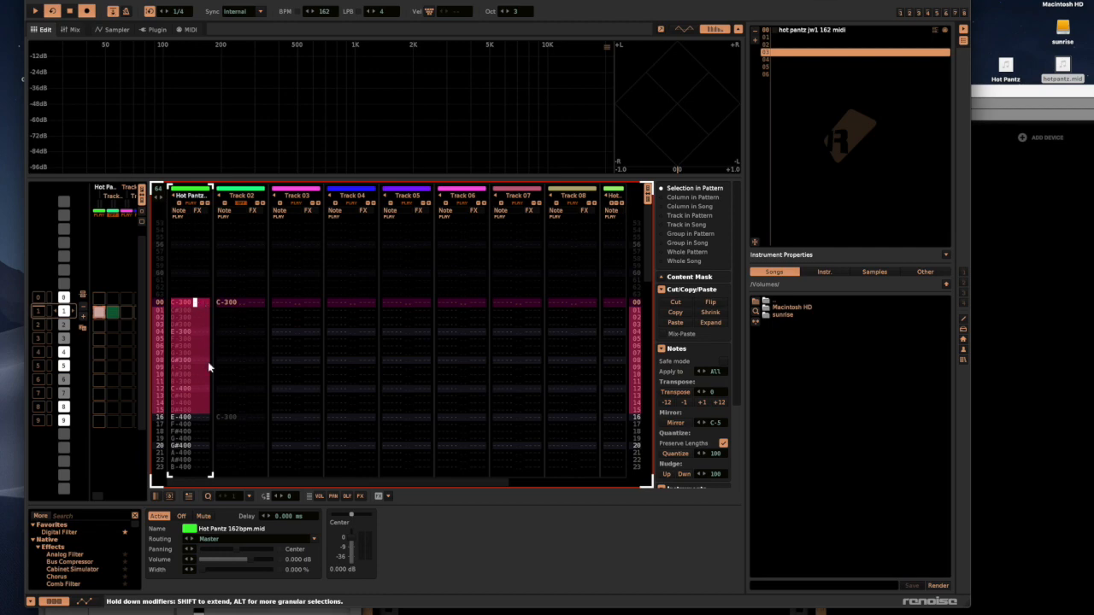
{"action": "left_click", "coordinate": [191, 29]}
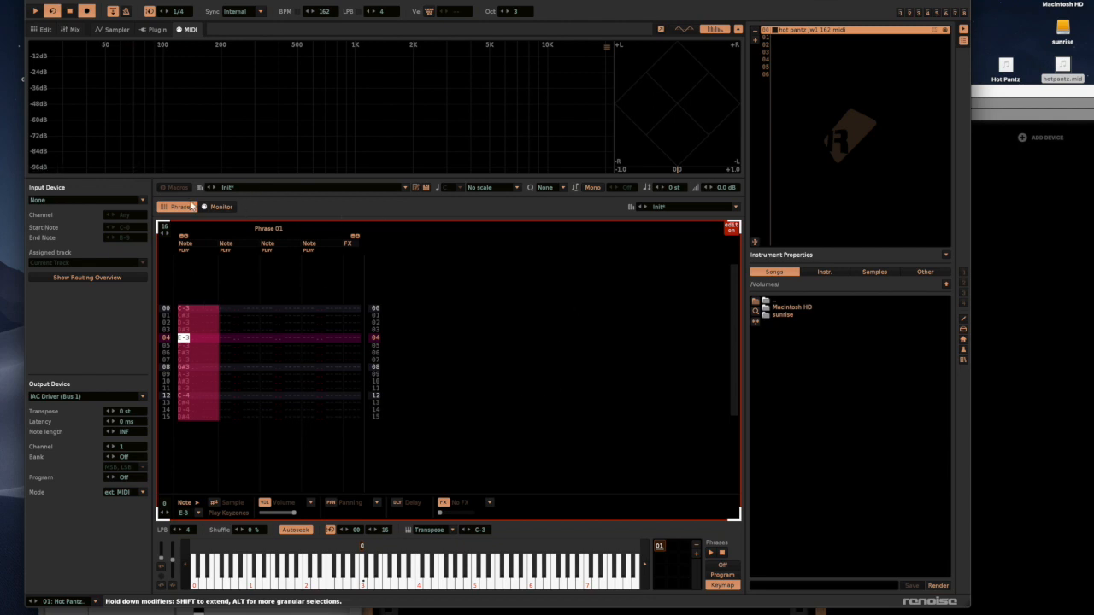
Add a second phrase, Phrase 02, to the Hot Pantz break instrument via the Sampler view
{"action": "left_click", "coordinate": [113, 29]}
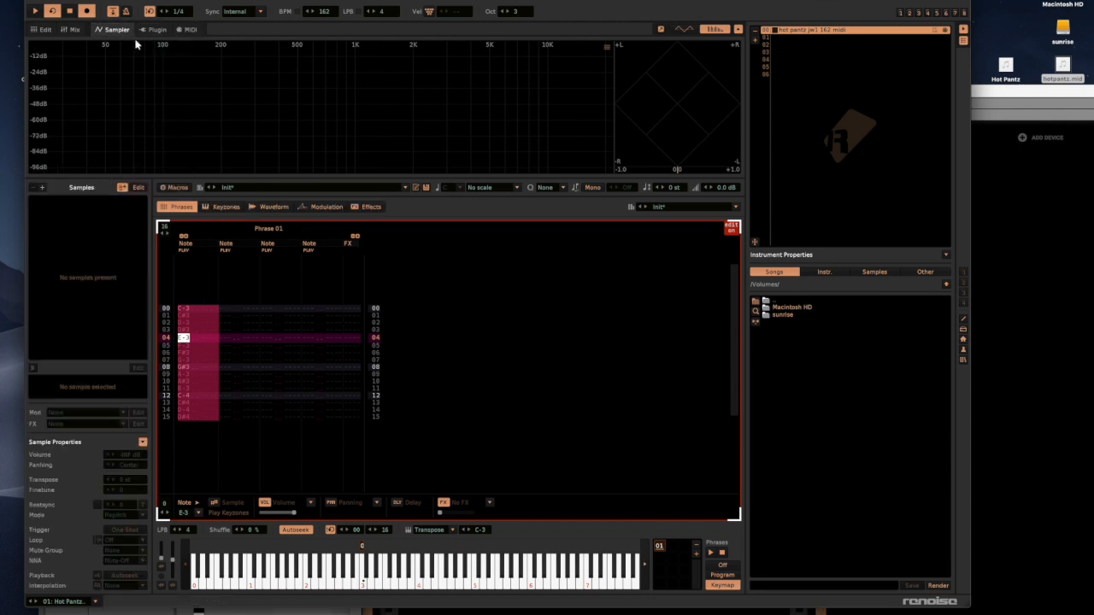
{"action": "left_click", "coordinate": [180, 207]}
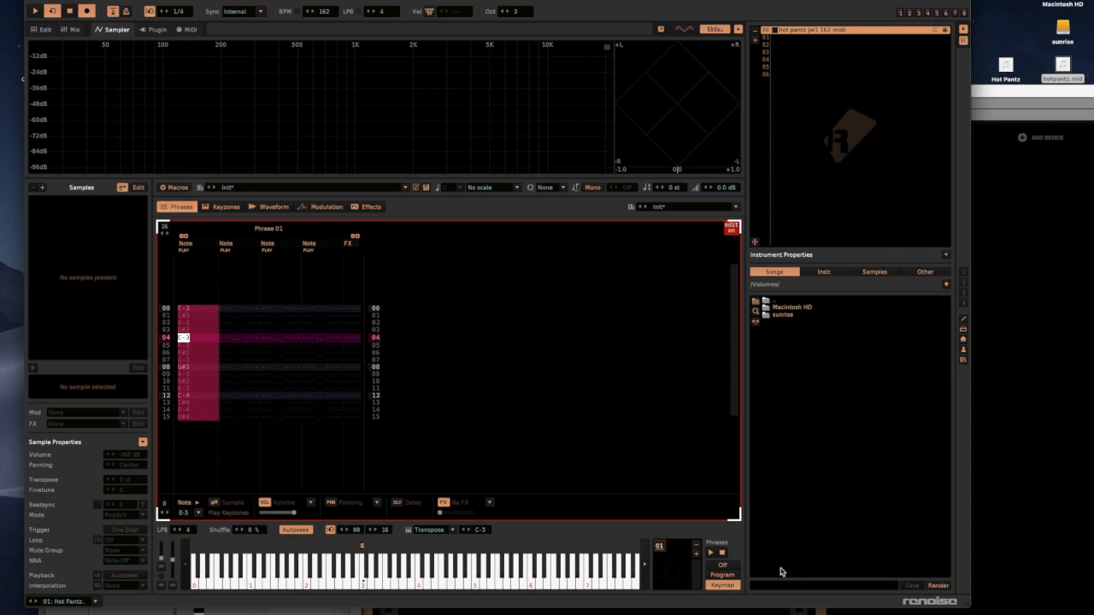
{"action": "mouse_move", "coordinate": [700, 561]}
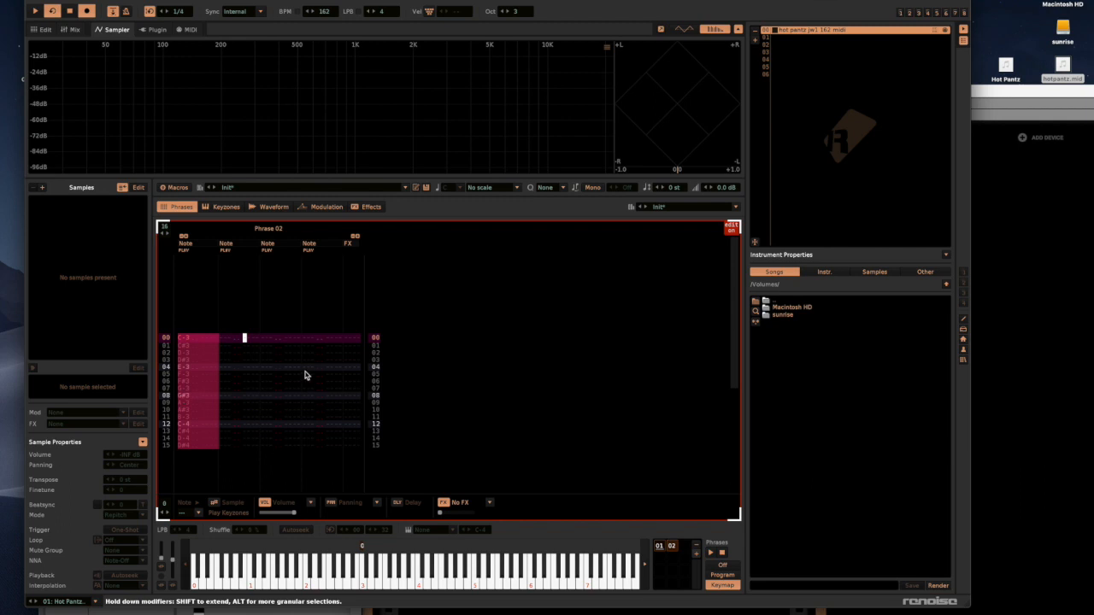
{"action": "mouse_move", "coordinate": [821, 34]}
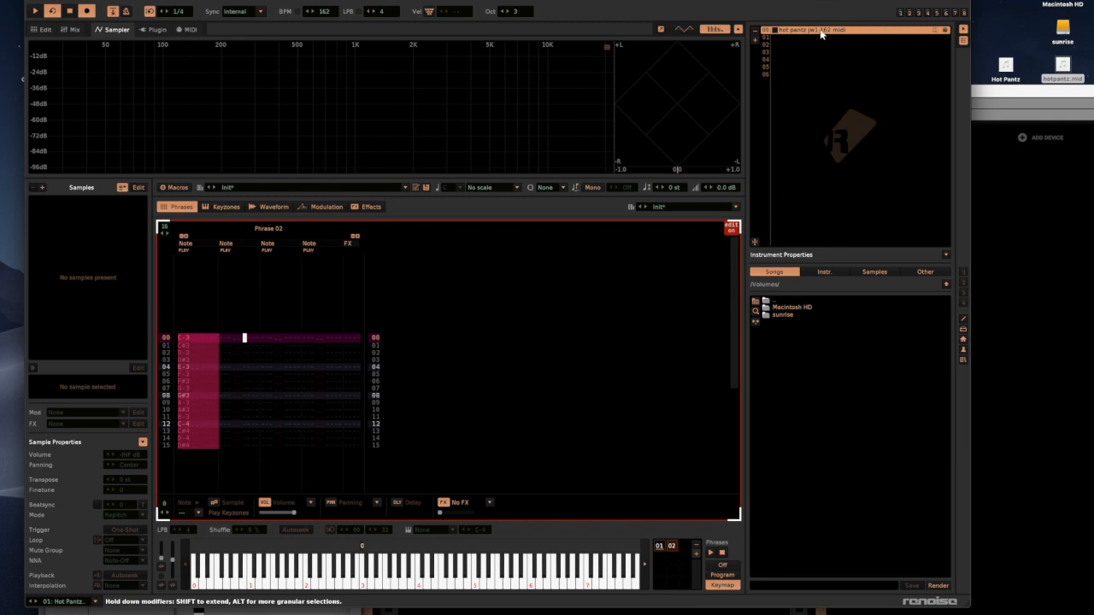
{"action": "left_click", "coordinate": [188, 29]}
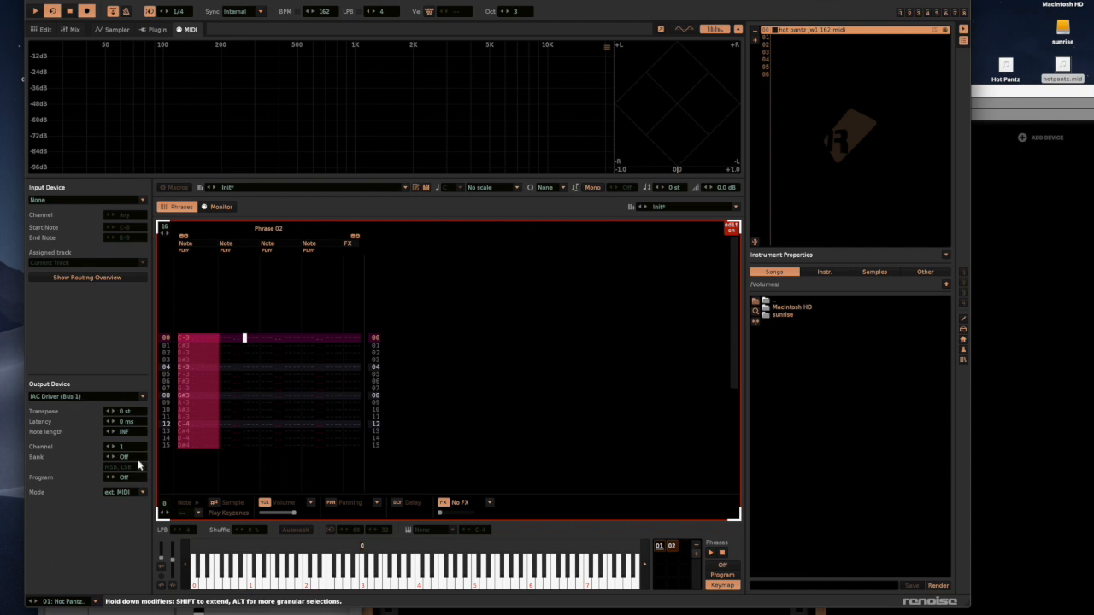
{"action": "mouse_move", "coordinate": [332, 294]}
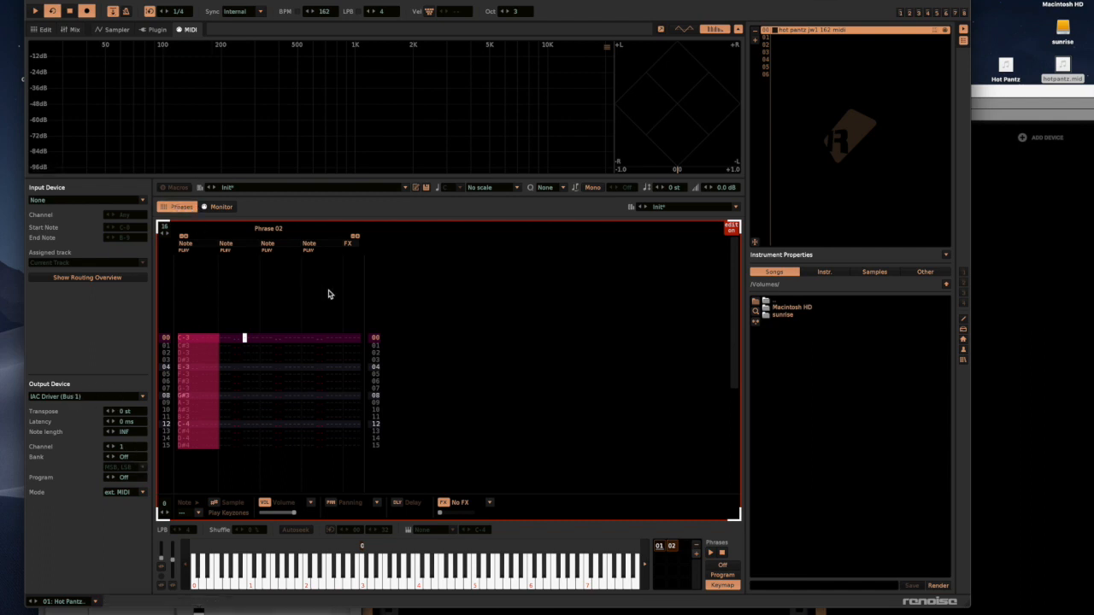
{"action": "mouse_move", "coordinate": [598, 442]}
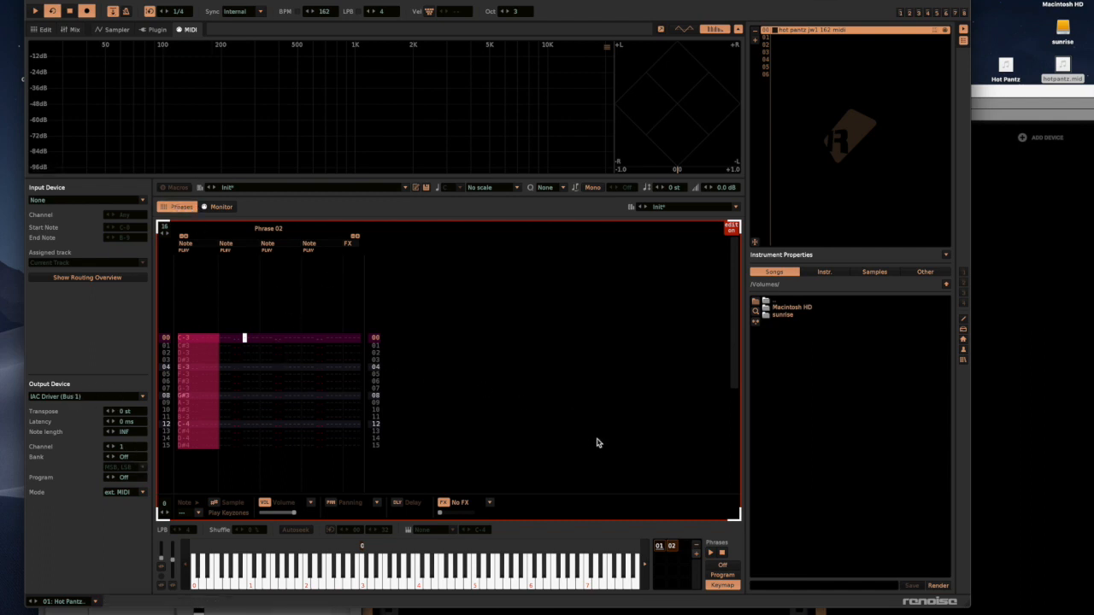
{"action": "mouse_move", "coordinate": [181, 294]}
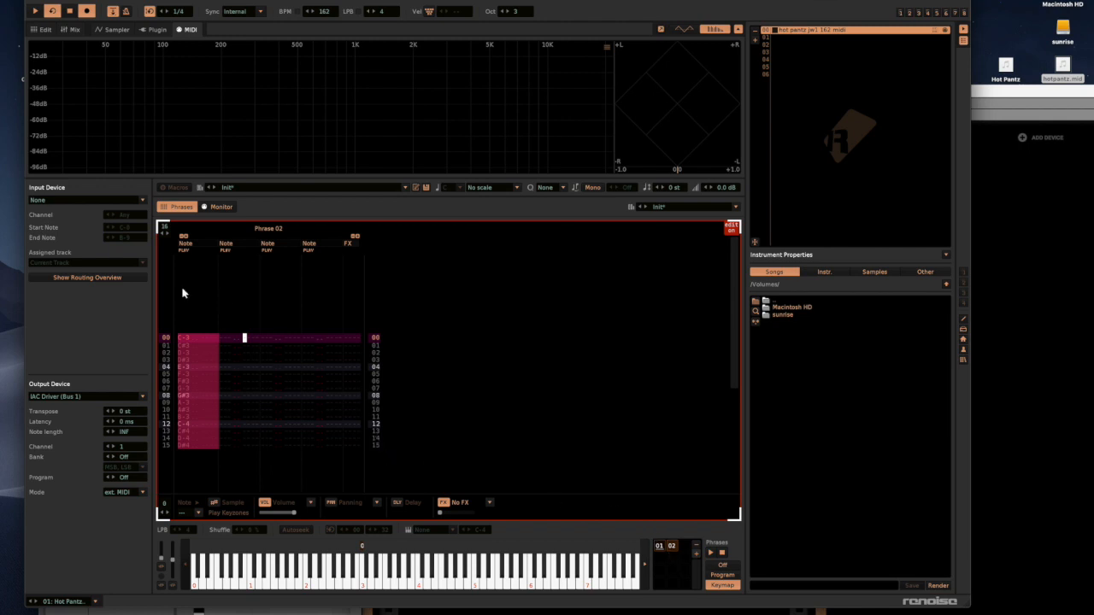
{"action": "mouse_move", "coordinate": [574, 539]}
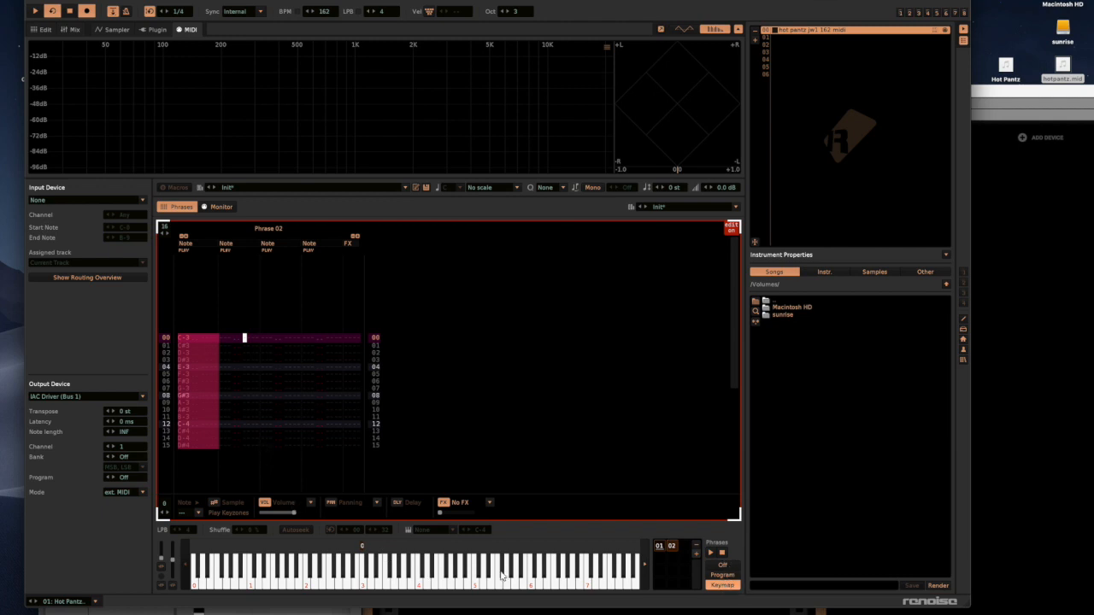
{"action": "mouse_move", "coordinate": [385, 537]}
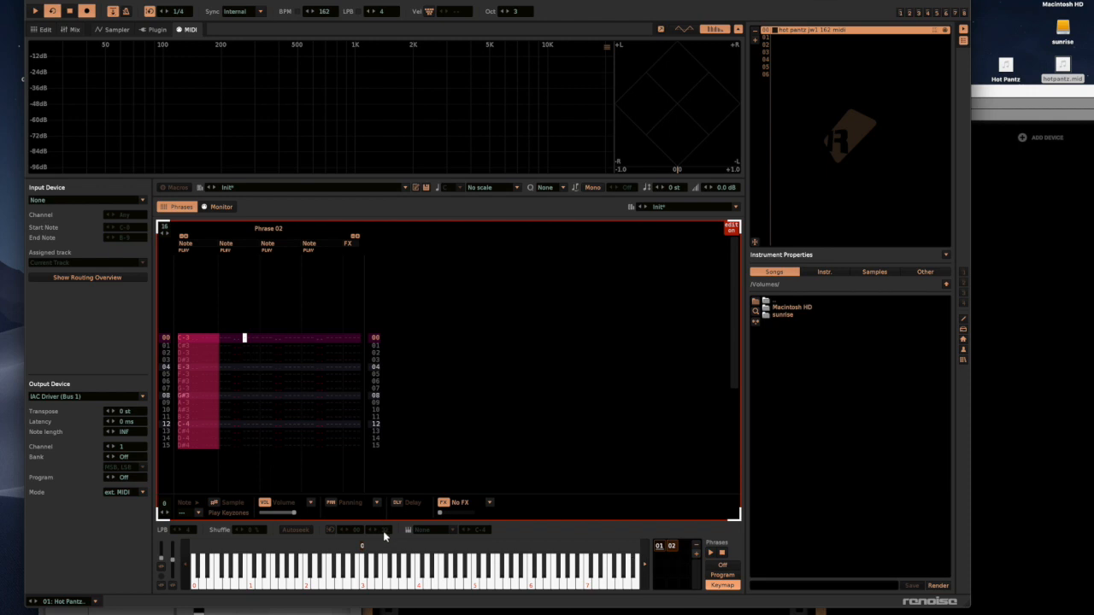
{"action": "mouse_move", "coordinate": [407, 573]}
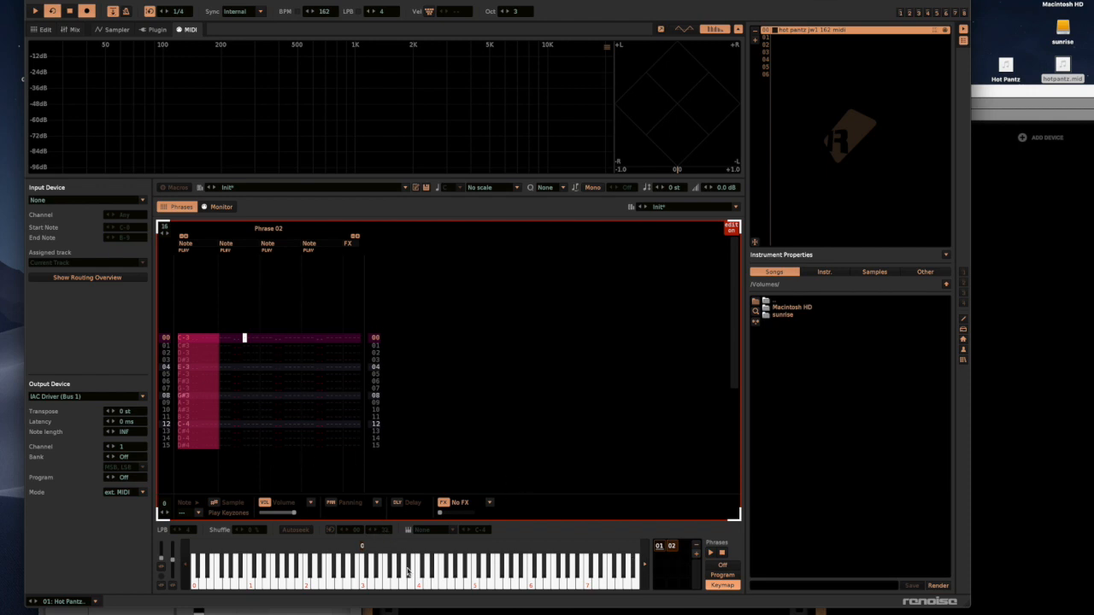
{"action": "mouse_move", "coordinate": [363, 588]}
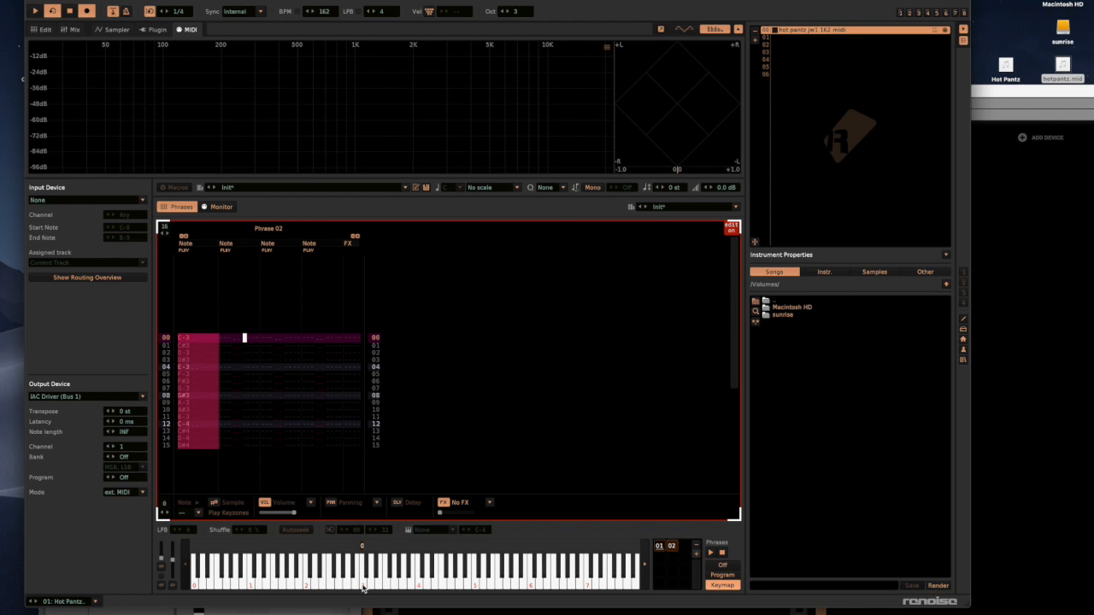
{"action": "mouse_move", "coordinate": [379, 547]}
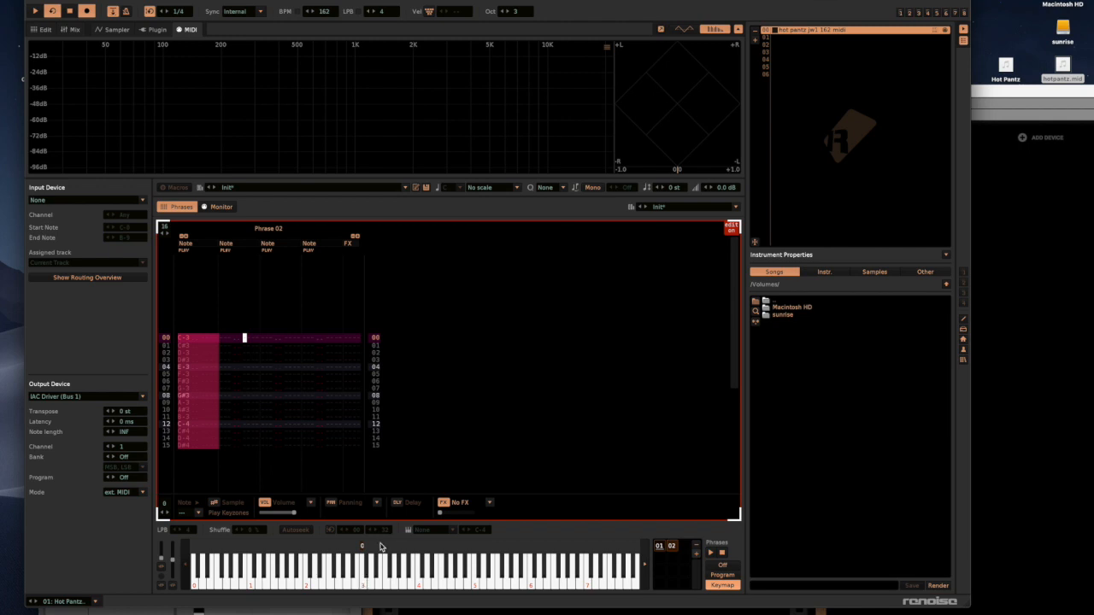
{"action": "mouse_move", "coordinate": [468, 441]}
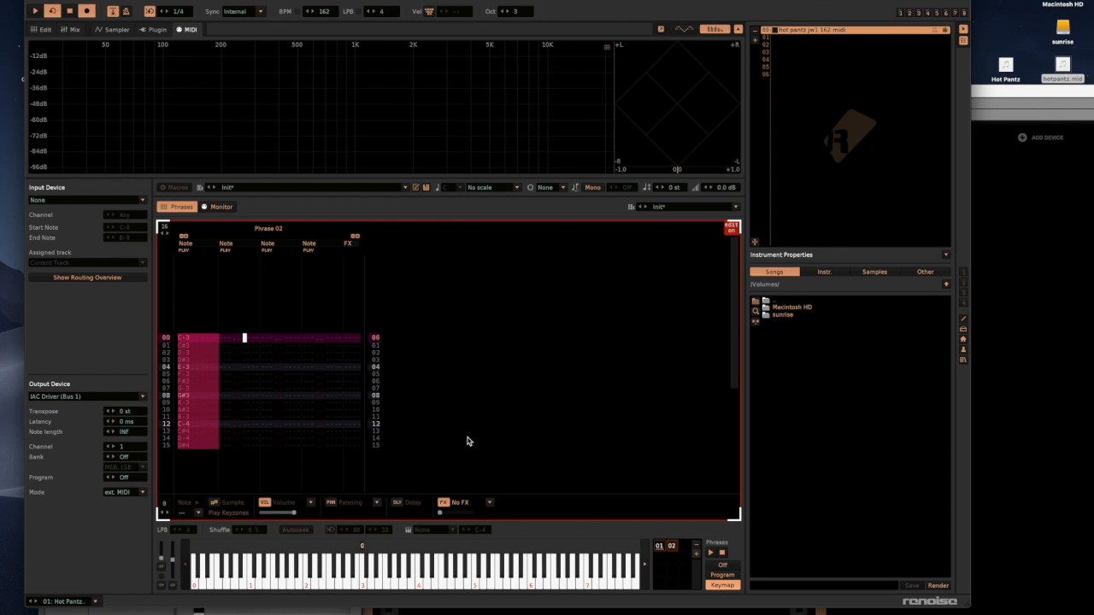
{"action": "mouse_move", "coordinate": [465, 436]}
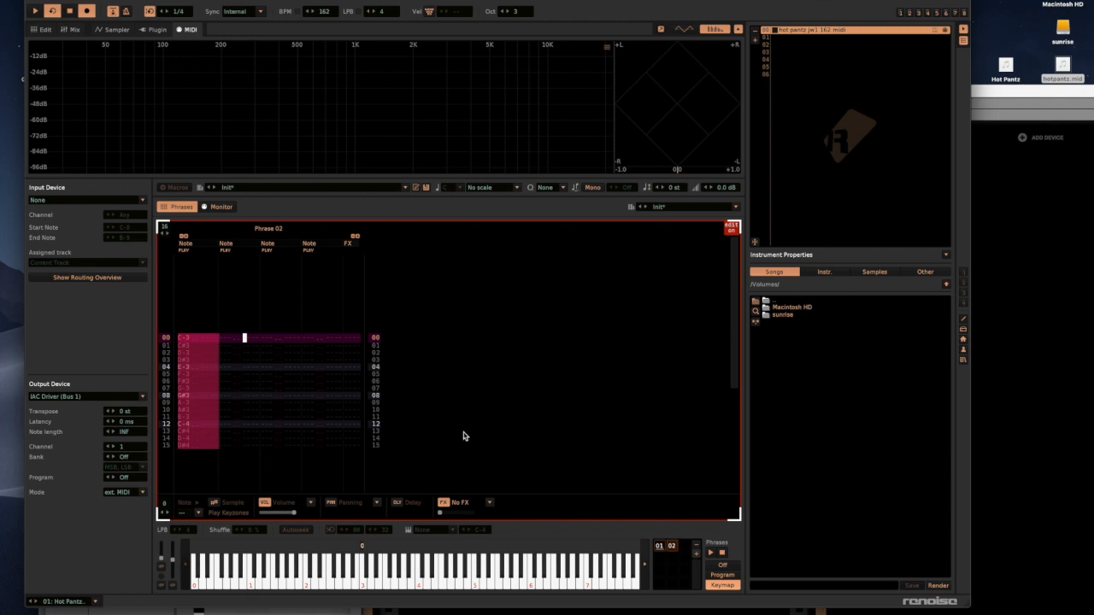
{"action": "mouse_move", "coordinate": [561, 402]}
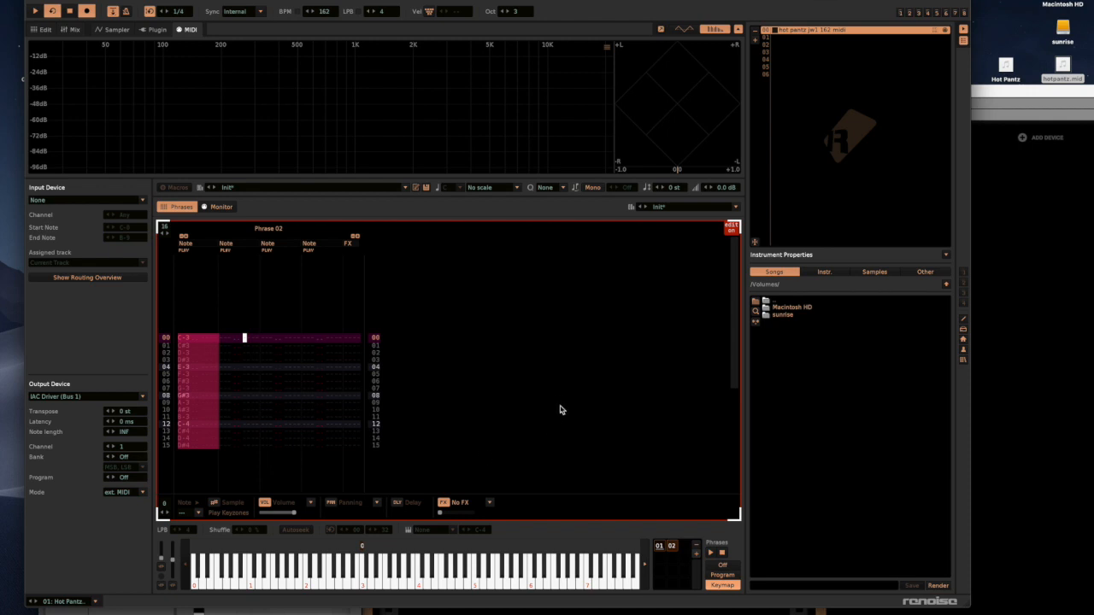
{"action": "mouse_move", "coordinate": [469, 400]}
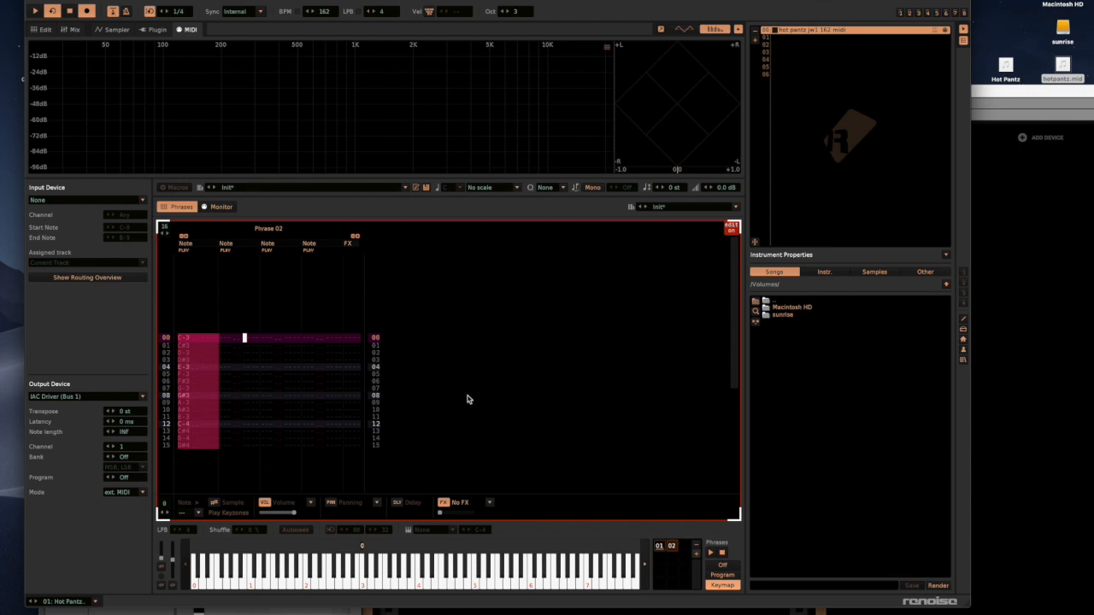
{"action": "mouse_move", "coordinate": [489, 412]}
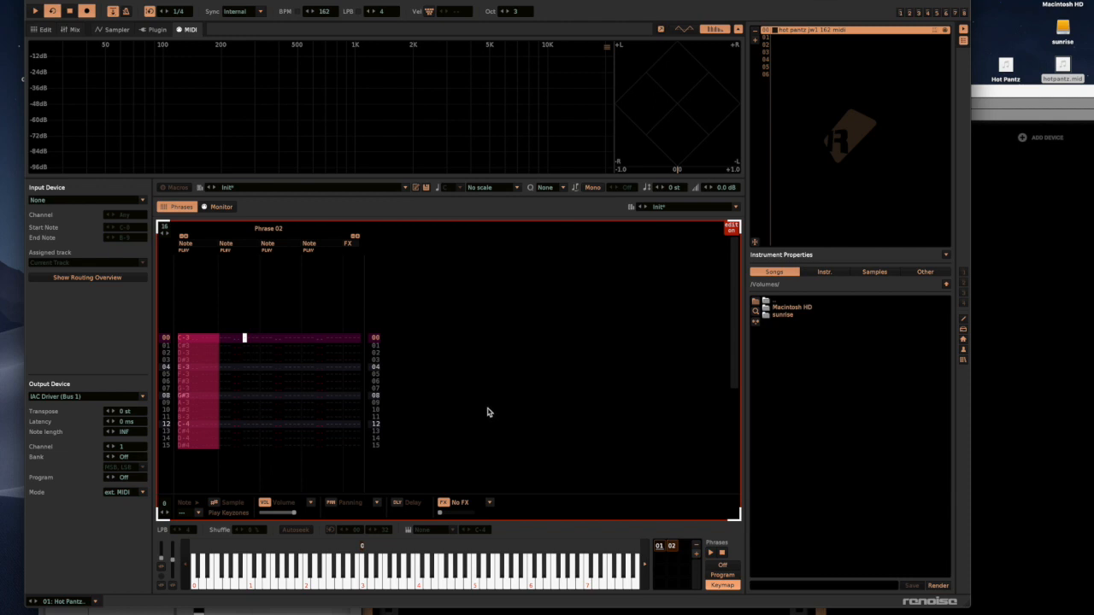
{"action": "mouse_move", "coordinate": [414, 325]}
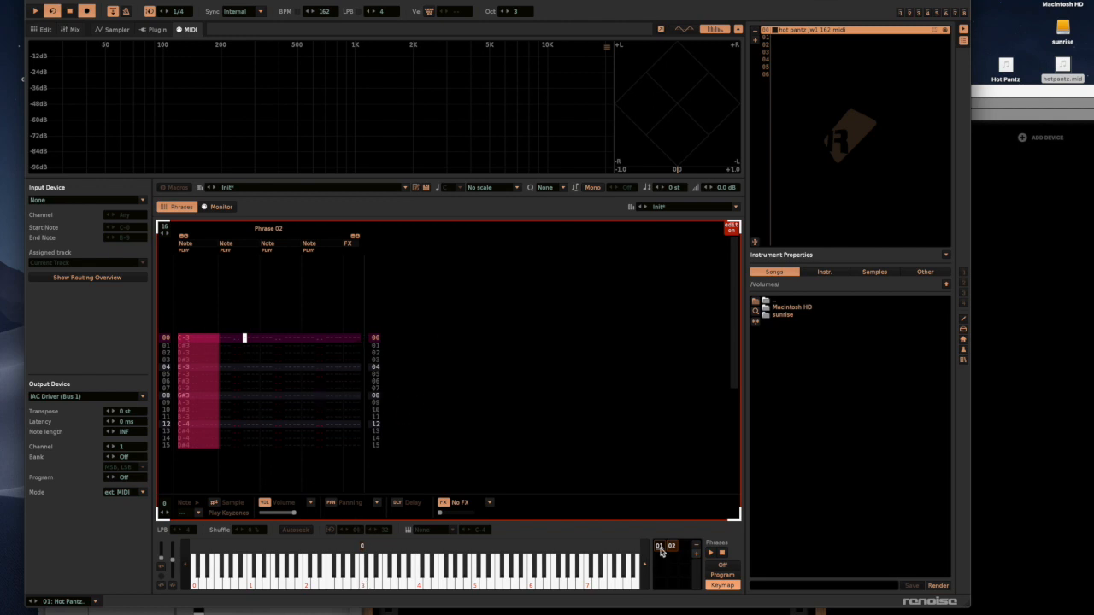
Select Phrase 01 in the phrase selector to show its slice note lines
{"action": "left_click", "coordinate": [658, 545]}
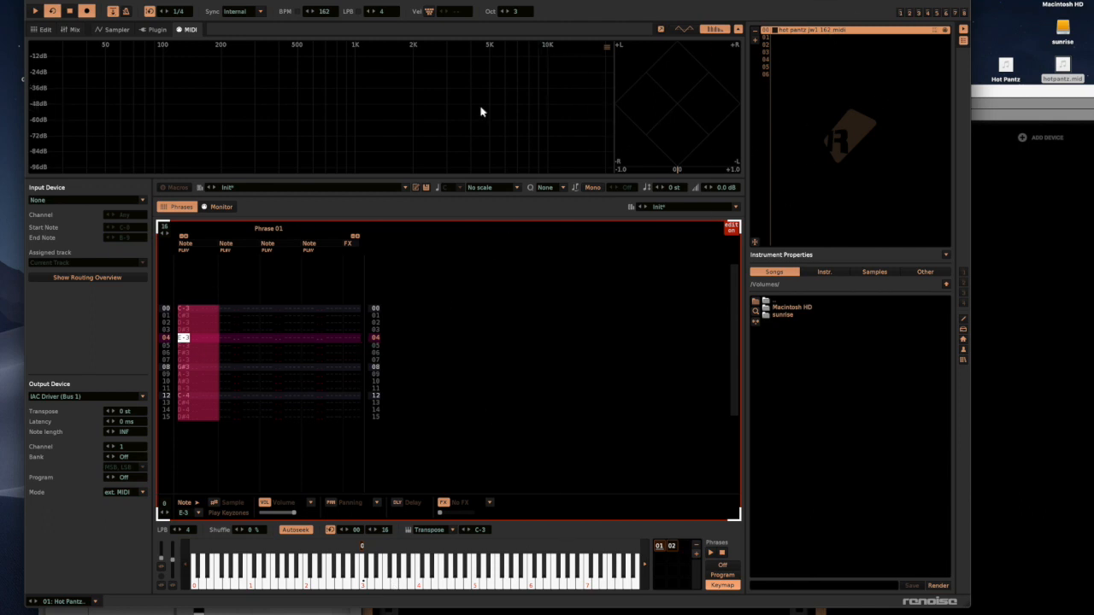
{"action": "mouse_move", "coordinate": [324, 288]}
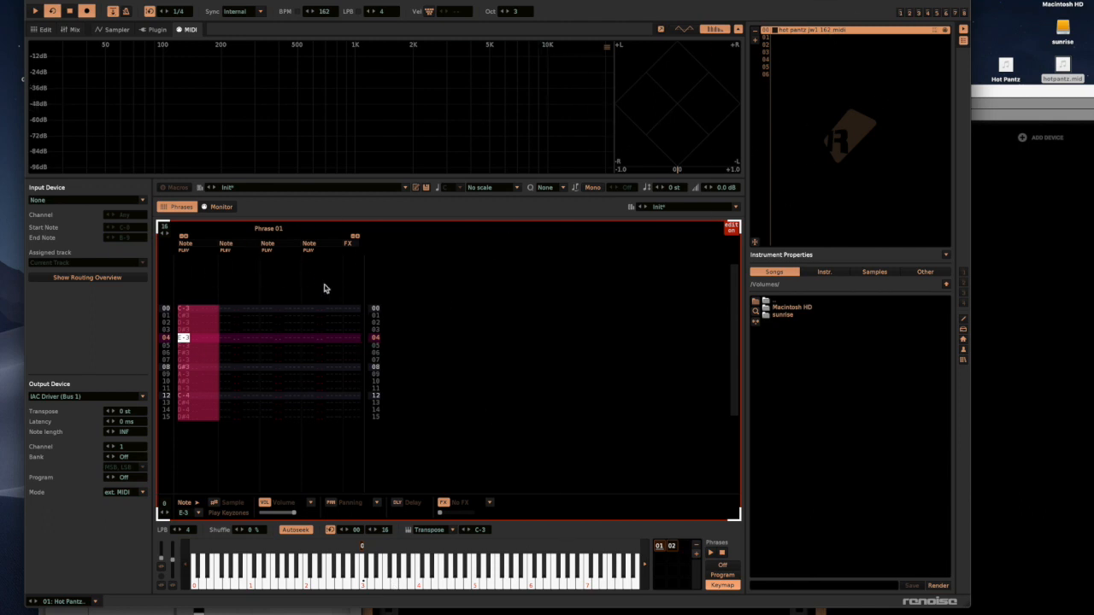
{"action": "mouse_move", "coordinate": [362, 585]}
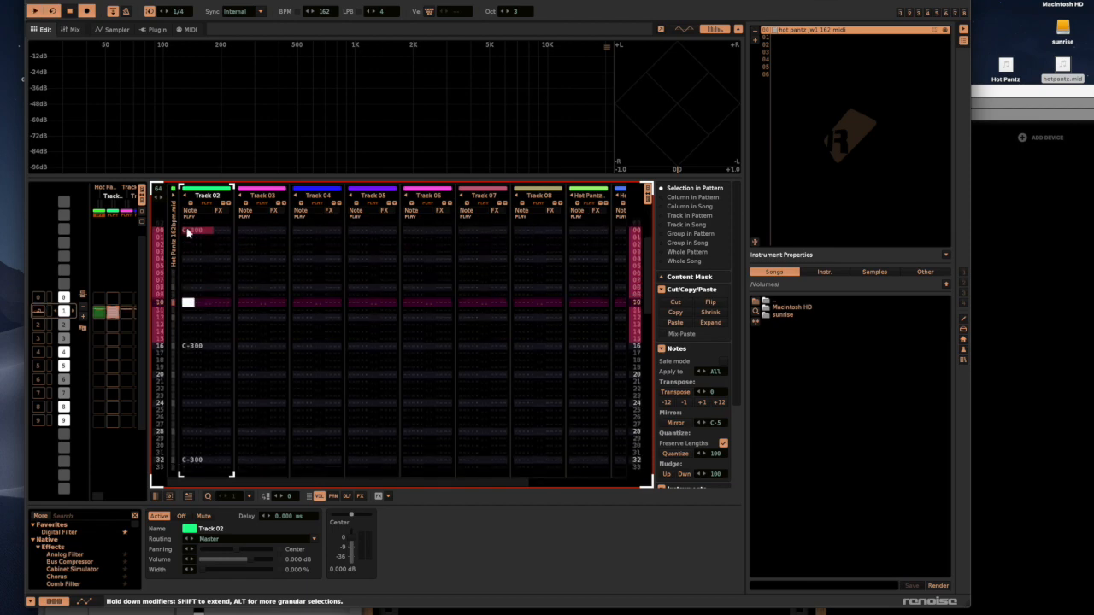
Place a C-3 break note on Track 02 and check which phrase line the wanted step sits on
{"action": "left_click", "coordinate": [188, 29]}
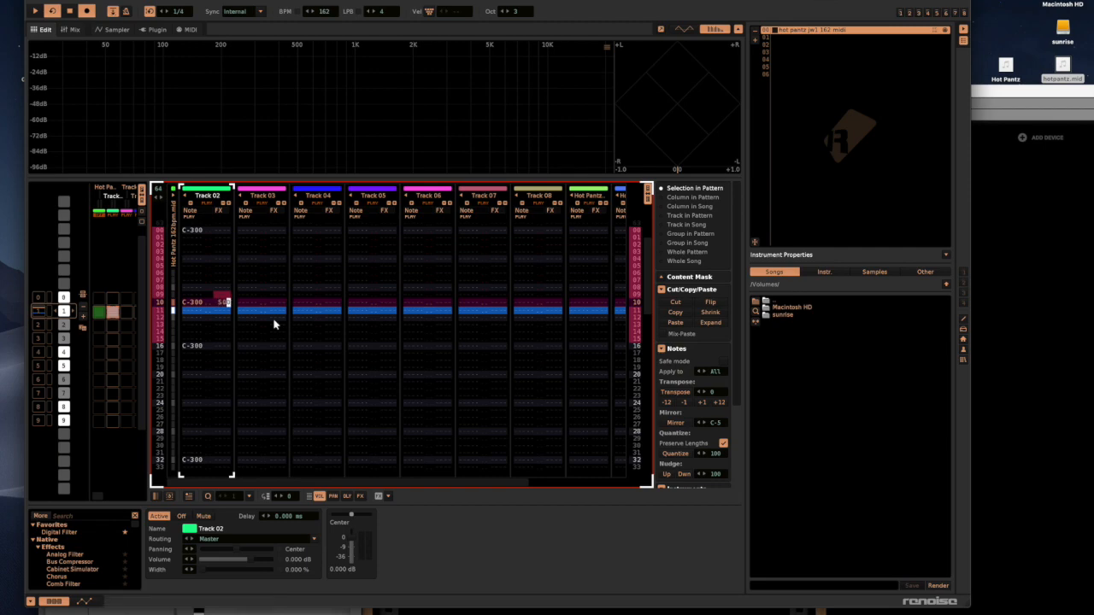
{"action": "left_click", "coordinate": [192, 29]}
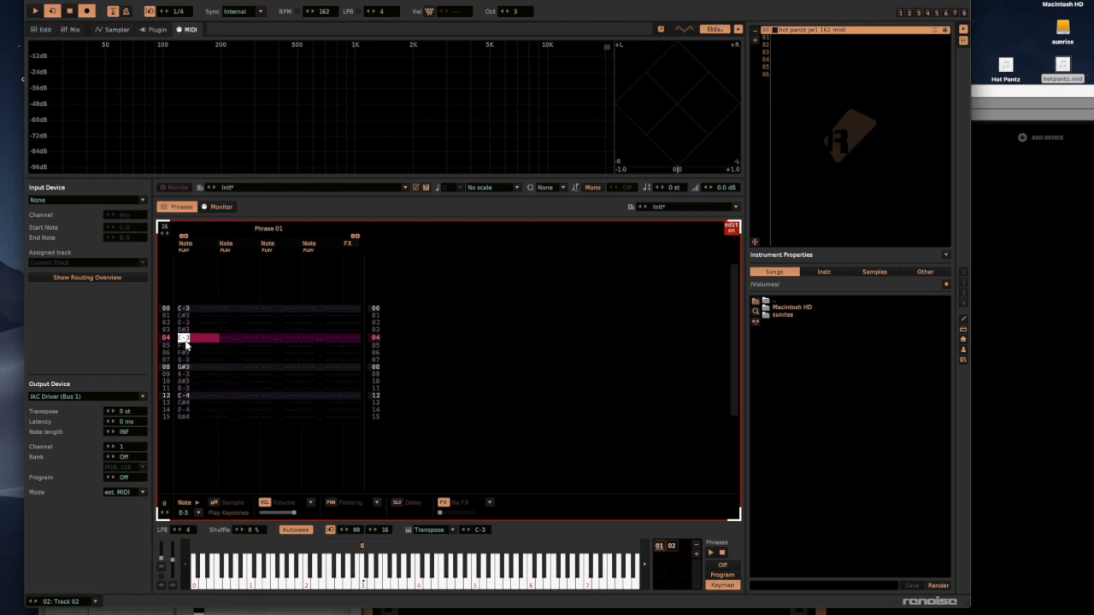
{"action": "left_click", "coordinate": [41, 29]}
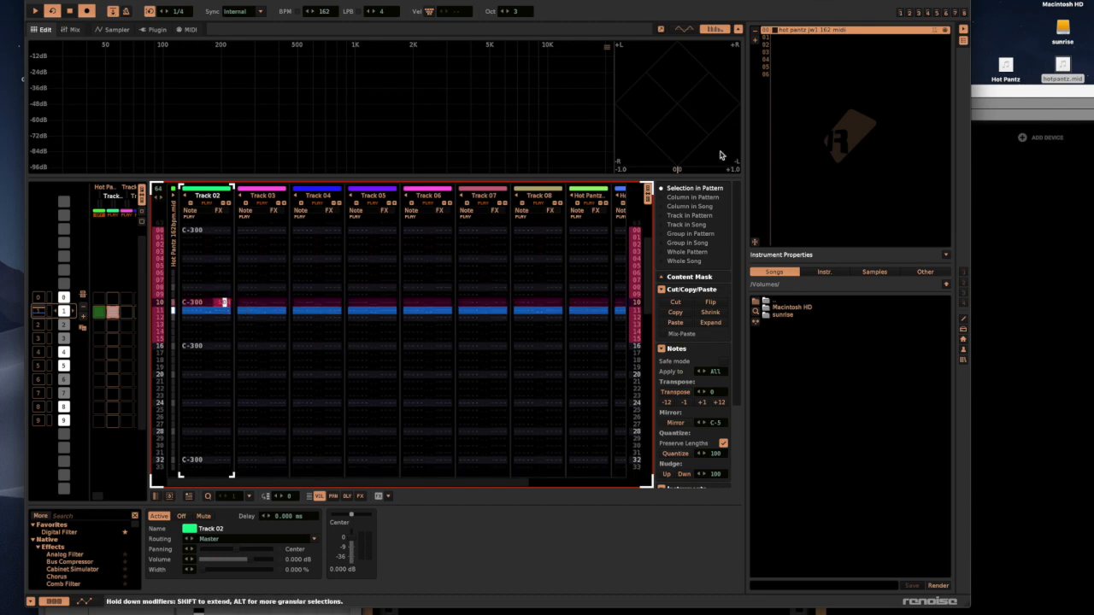
{"action": "left_click", "coordinate": [188, 29]}
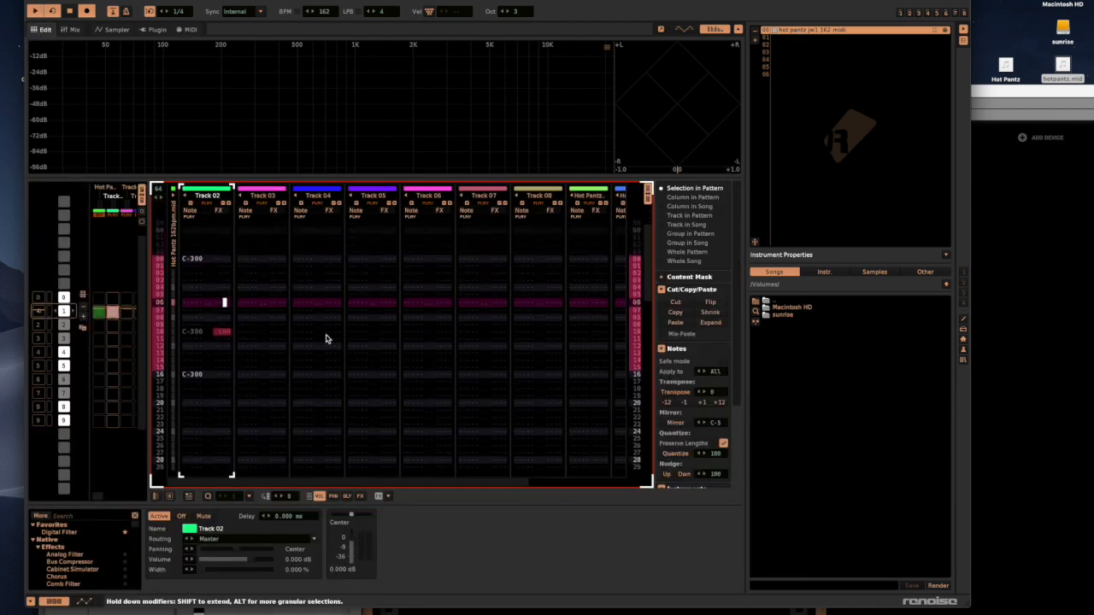
Enter the 0Sxx sample-offset value on the note so the break starts at that step
{"action": "scroll", "scroll_direction": "down", "scroll_amount": 3}
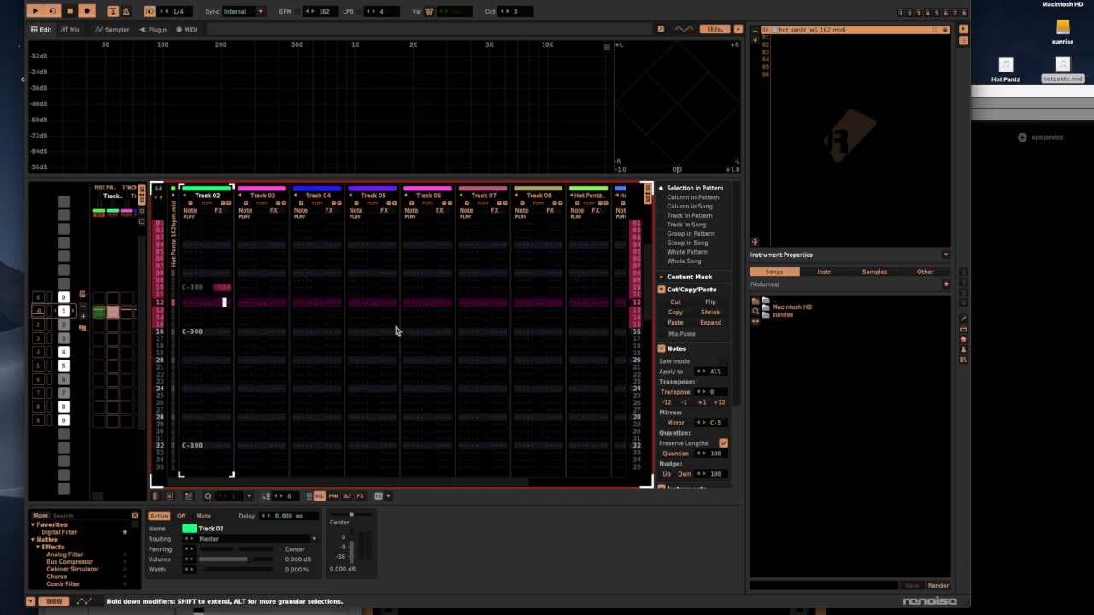
{"action": "scroll", "scroll_direction": "down", "scroll_amount": 3}
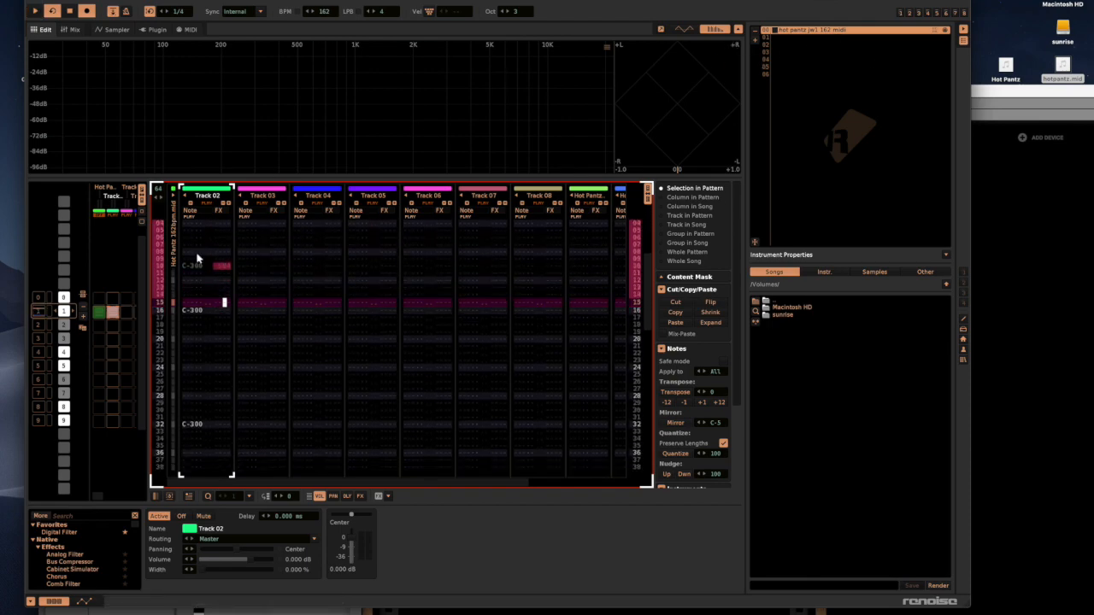
{"action": "left_click", "coordinate": [188, 29]}
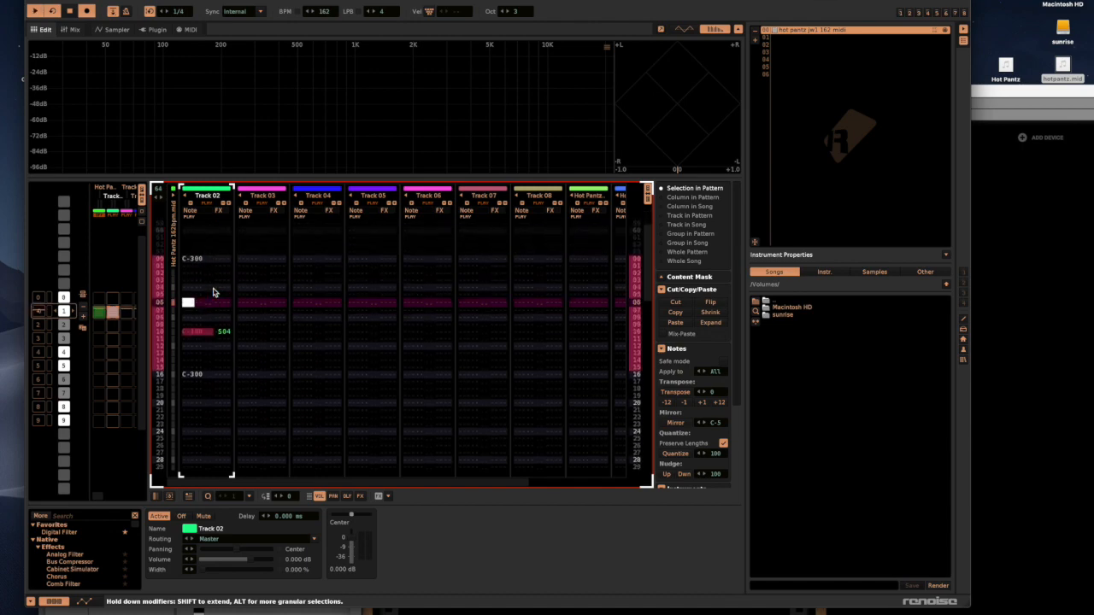
{"action": "scroll", "scroll_direction": "down", "scroll_amount": 3}
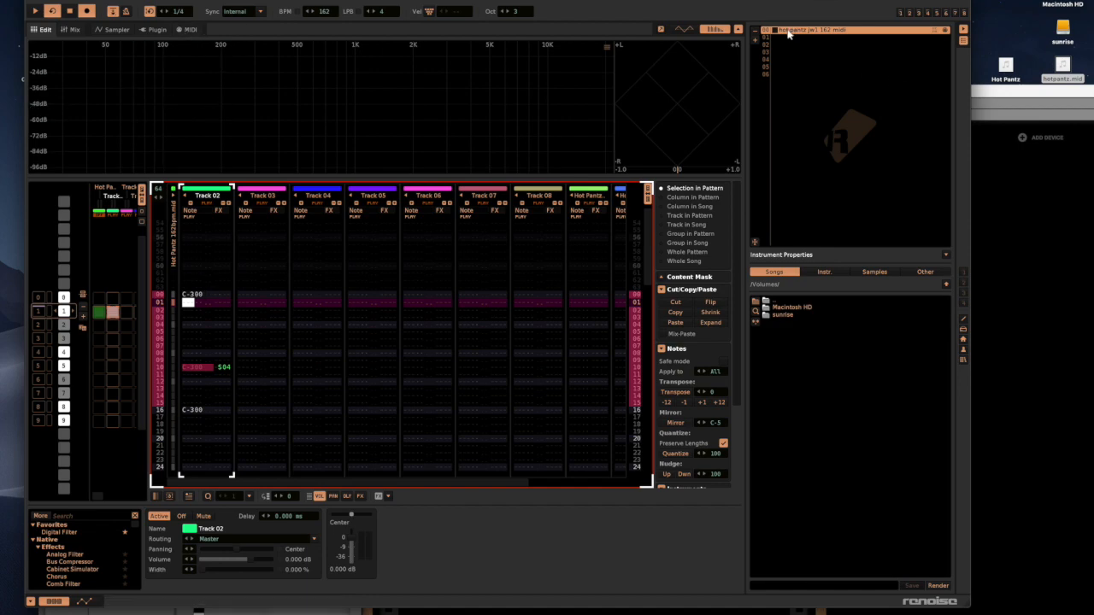
Show the break's Phrase 01 lines in the Sampler phrase editor to read their numbers
{"action": "left_click", "coordinate": [188, 29]}
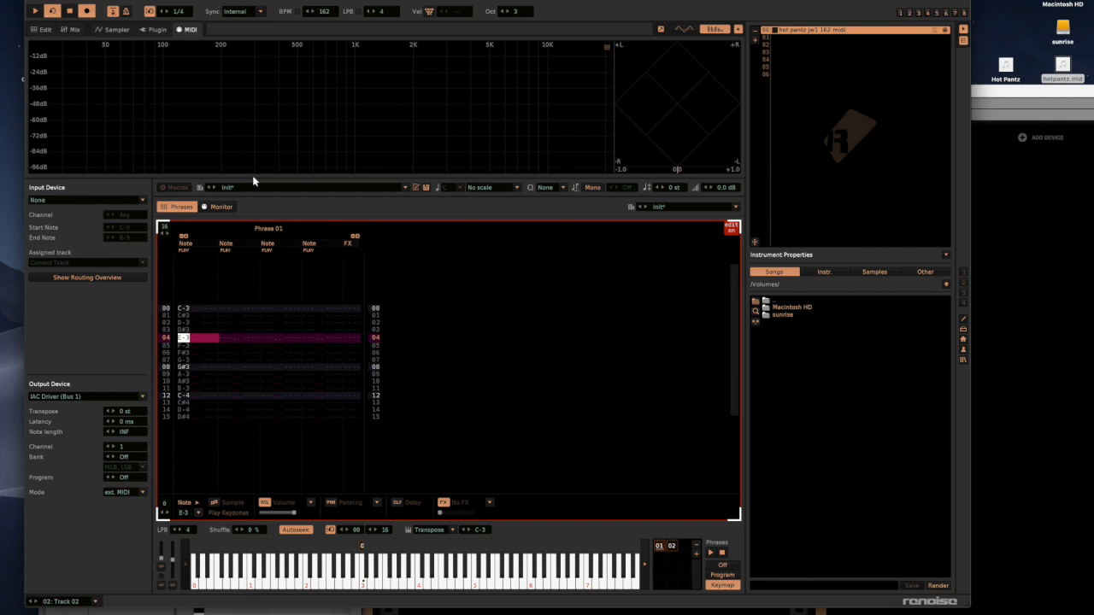
{"action": "mouse_move", "coordinate": [316, 258]}
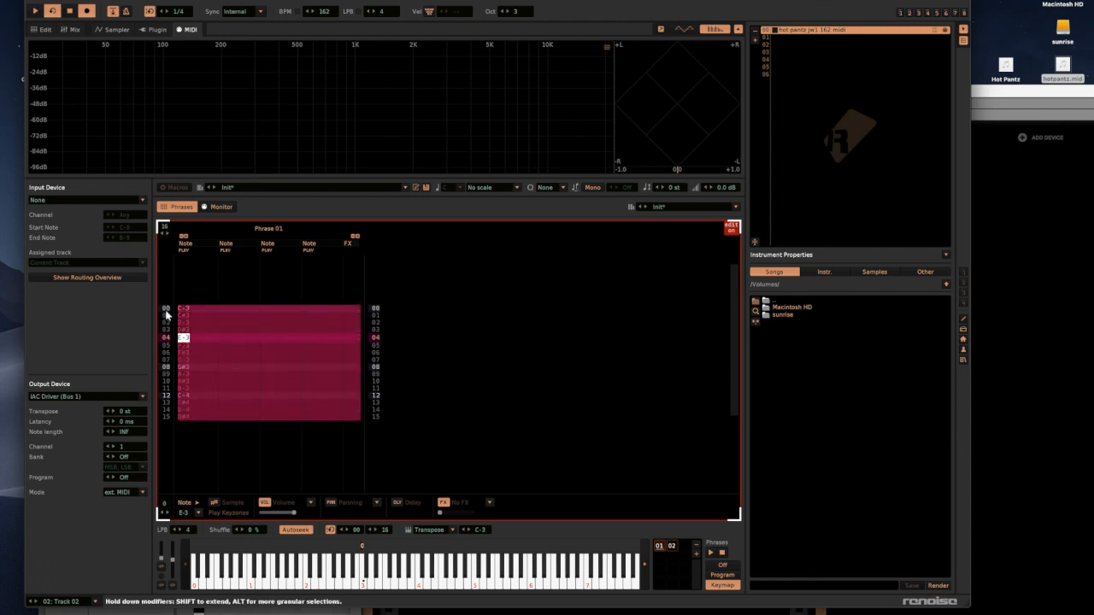
{"action": "mouse_move", "coordinate": [169, 304]}
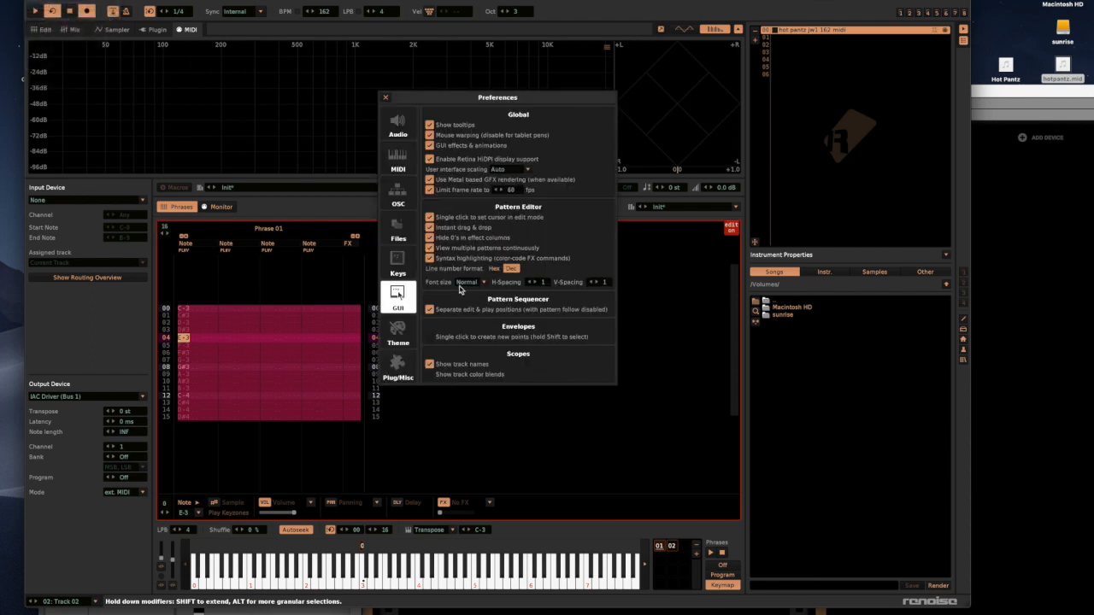
{"action": "mouse_move", "coordinate": [511, 294]}
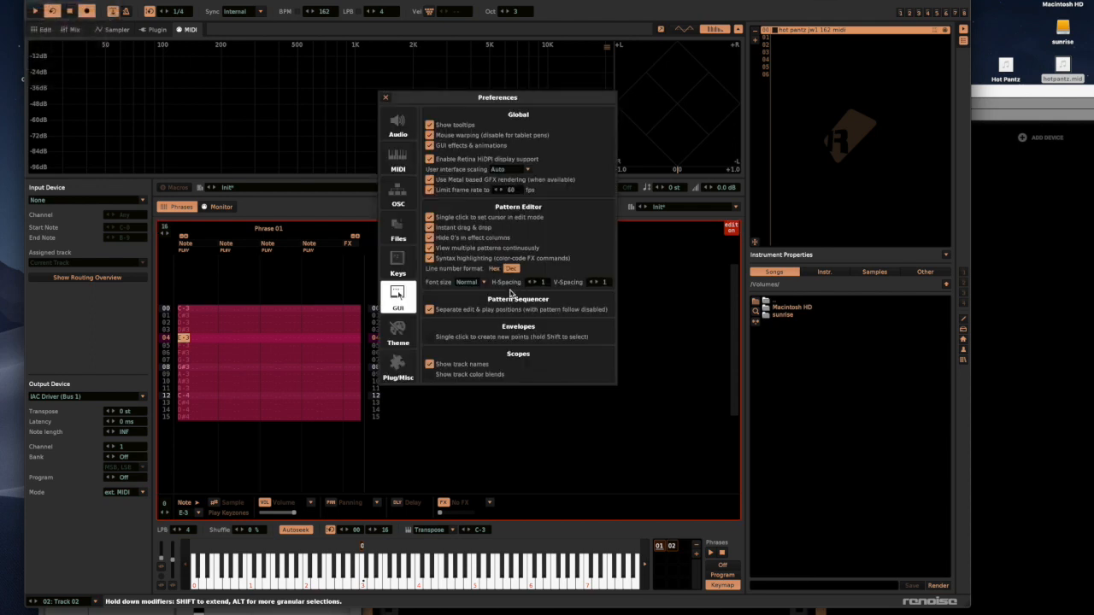
Set the GUI line number format to Hex in Preferences and go back to the pattern editor
{"action": "left_click", "coordinate": [492, 268]}
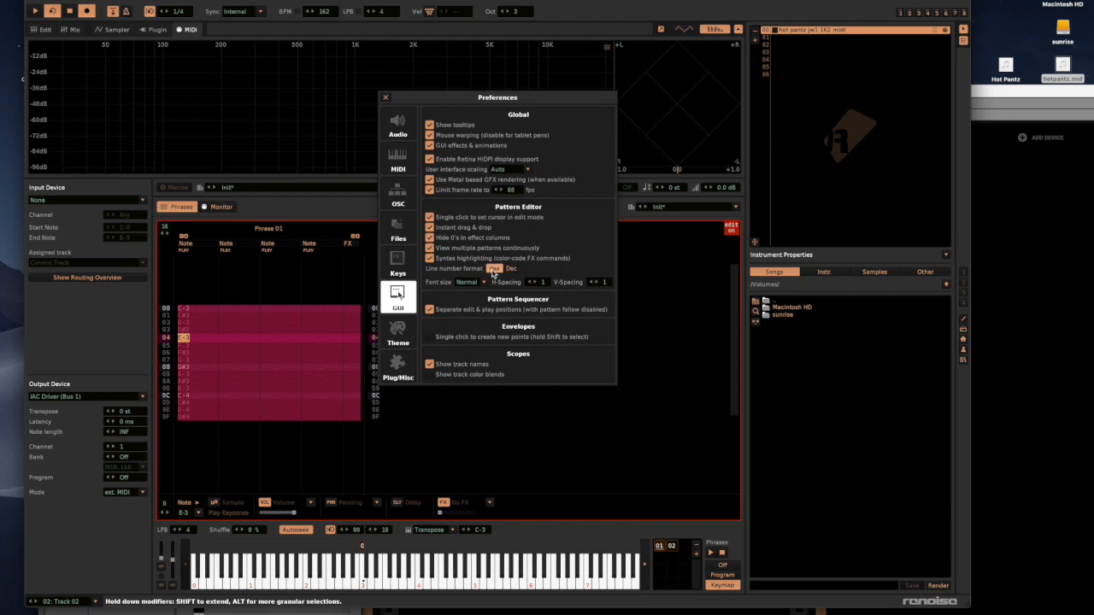
{"action": "left_click", "coordinate": [386, 96]}
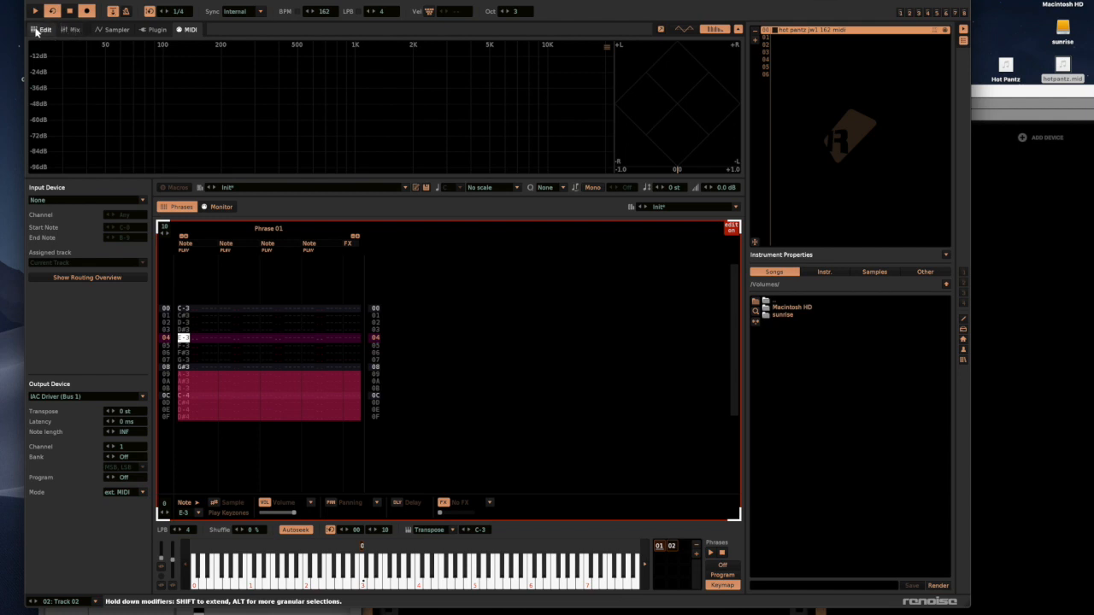
{"action": "left_click", "coordinate": [44, 29]}
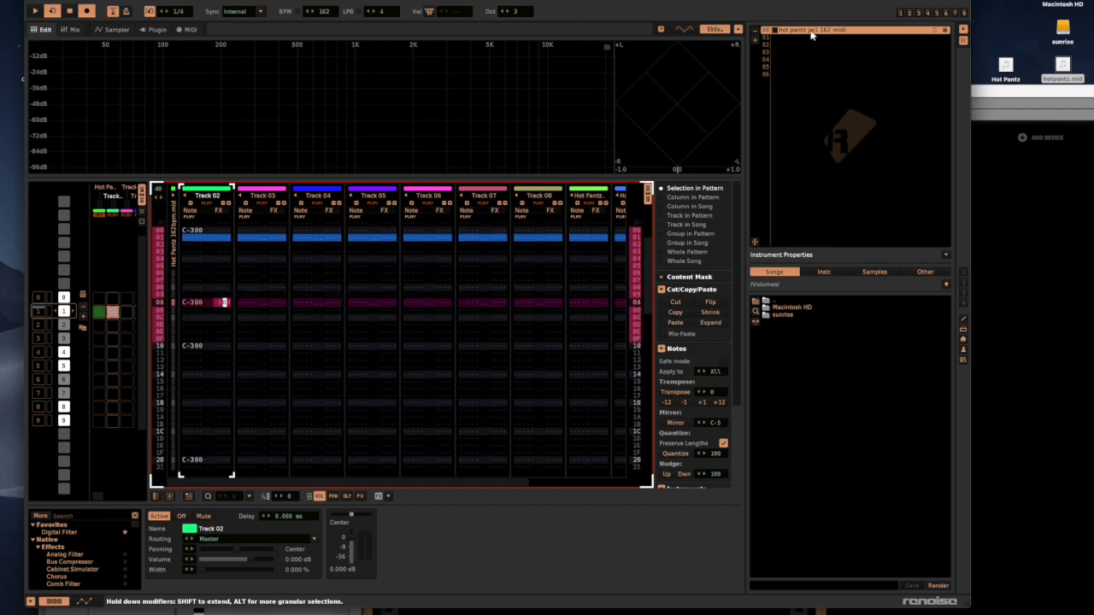
{"action": "left_click", "coordinate": [191, 29]}
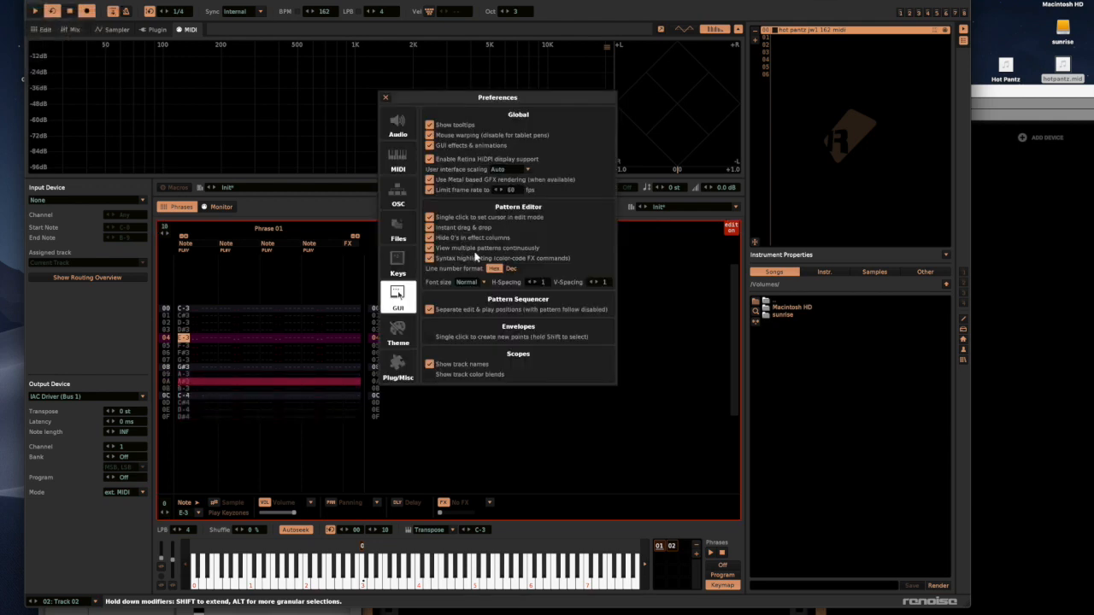
{"action": "left_click", "coordinate": [387, 95]}
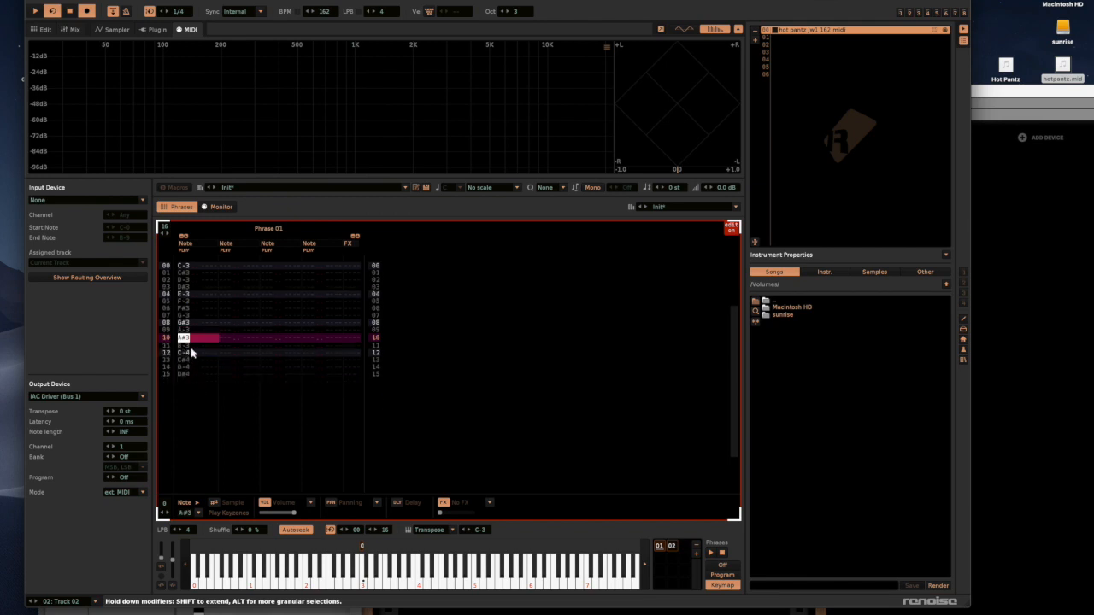
{"action": "mouse_move", "coordinate": [154, 249]}
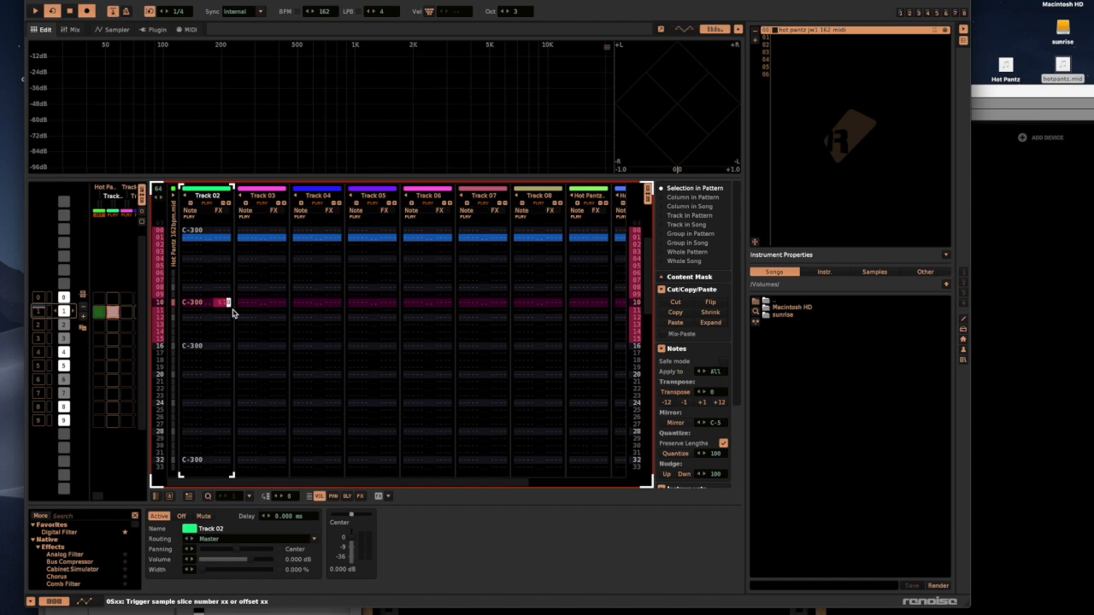
{"action": "scroll", "scroll_direction": "down", "scroll_amount": 3}
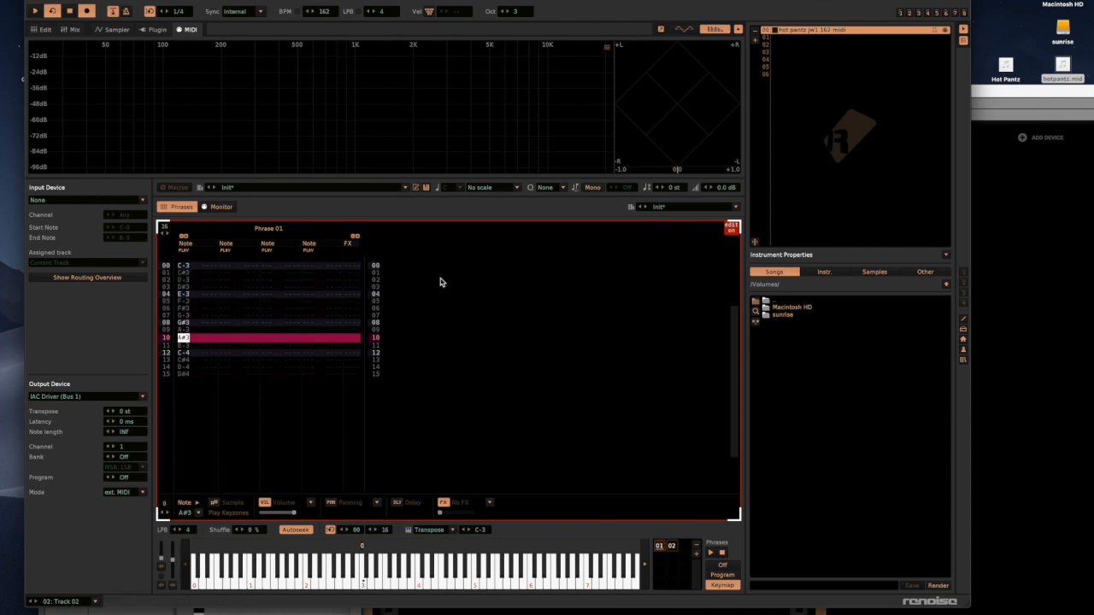
{"action": "mouse_move", "coordinate": [526, 195]}
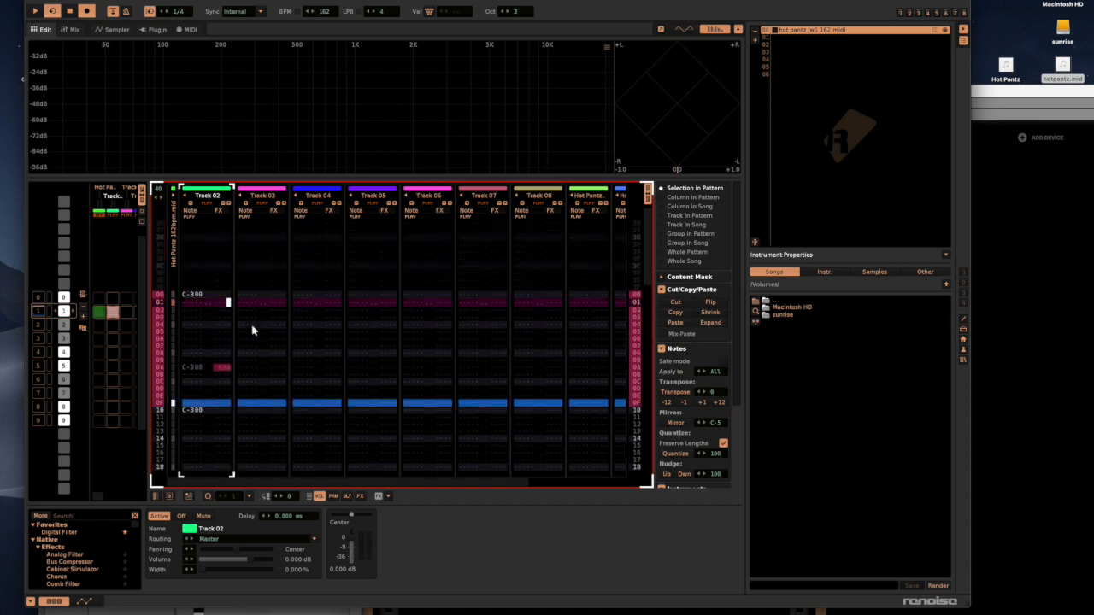
{"action": "mouse_move", "coordinate": [342, 378]}
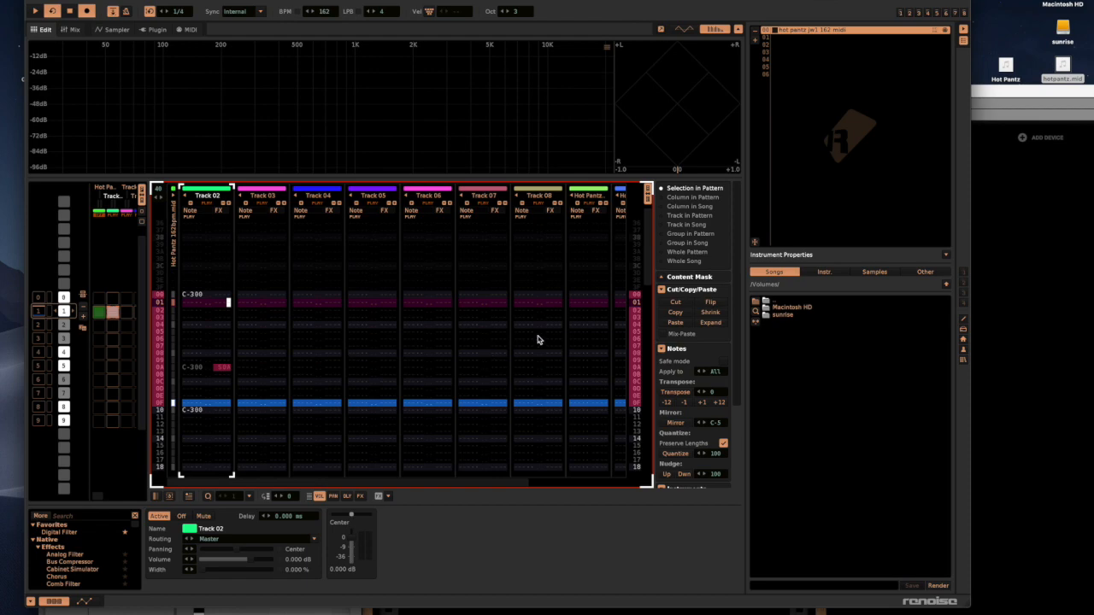
{"action": "mouse_move", "coordinate": [397, 301]}
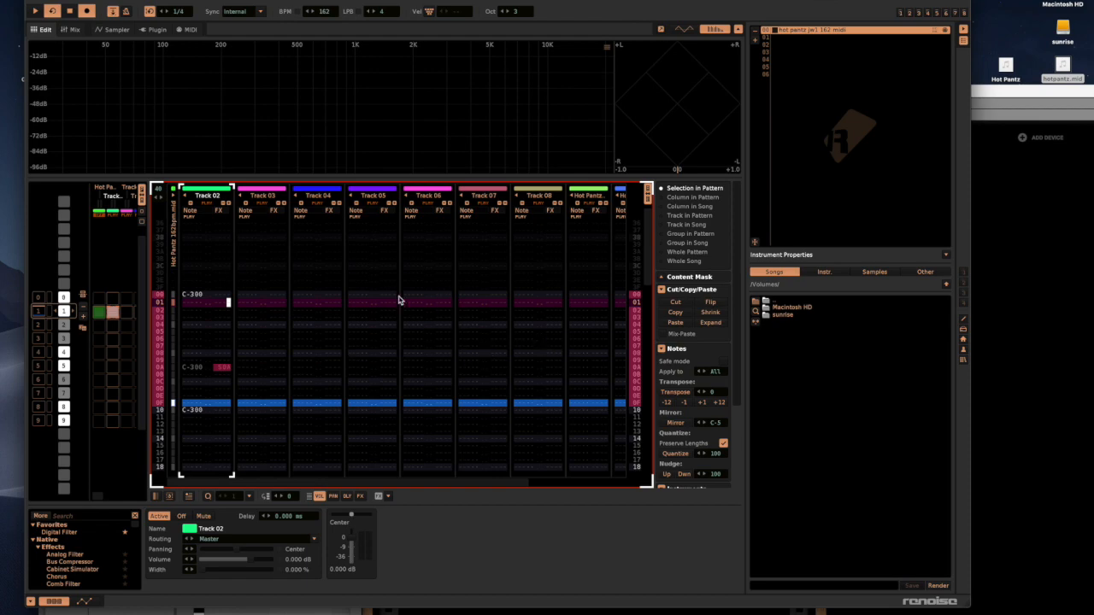